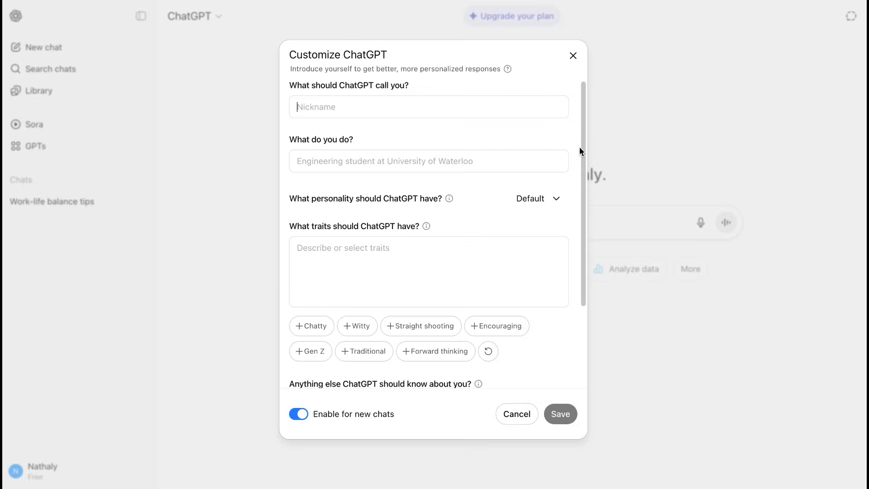
Enter 'Mark' as ChatGPT's nickname and 'Content creator' as the occupation.
left_click(429, 106)
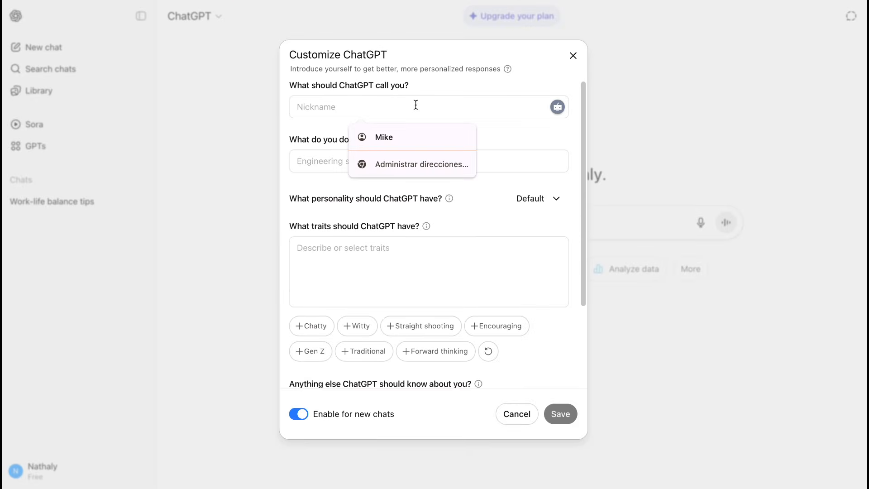
type("Ma")
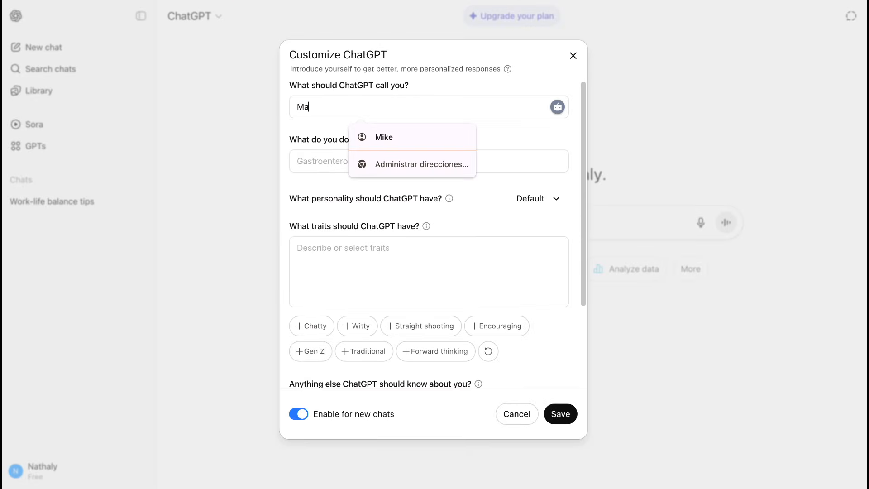
type("rk")
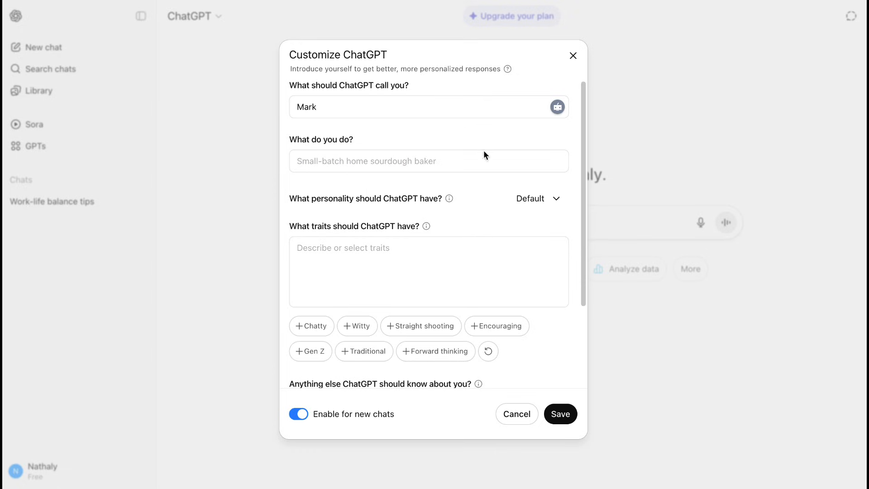
type("Content crea")
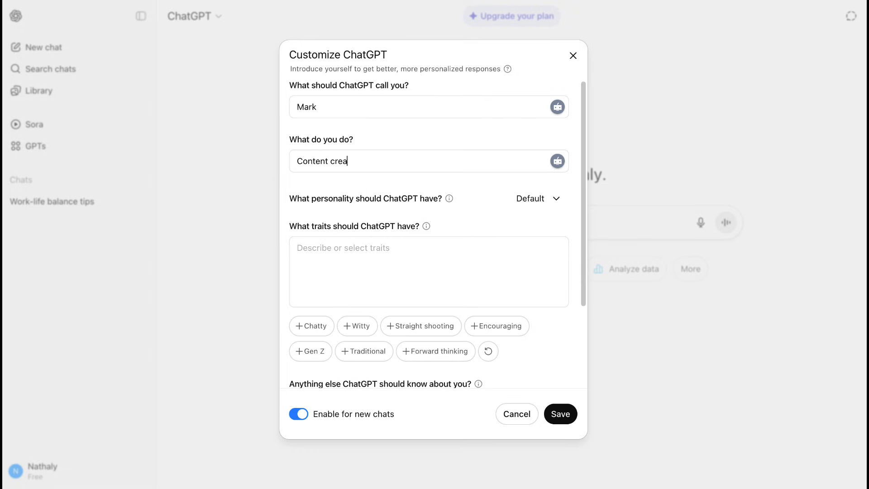
type("tor")
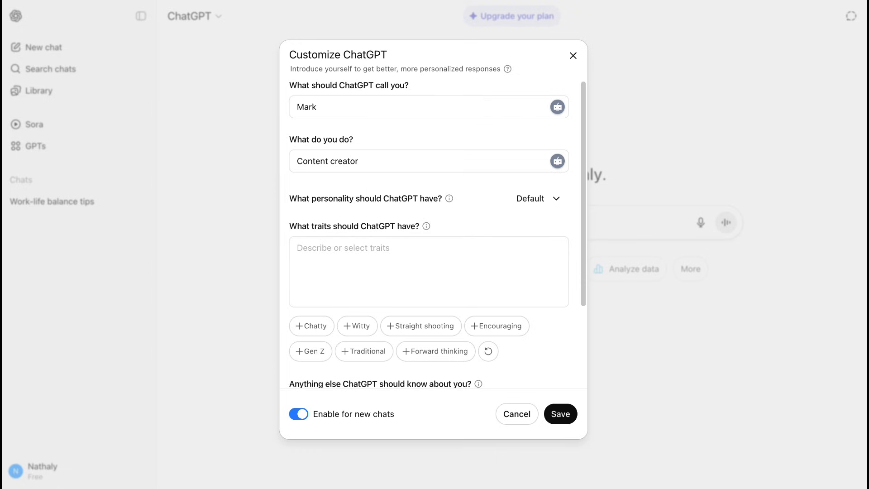
left_click(370, 266)
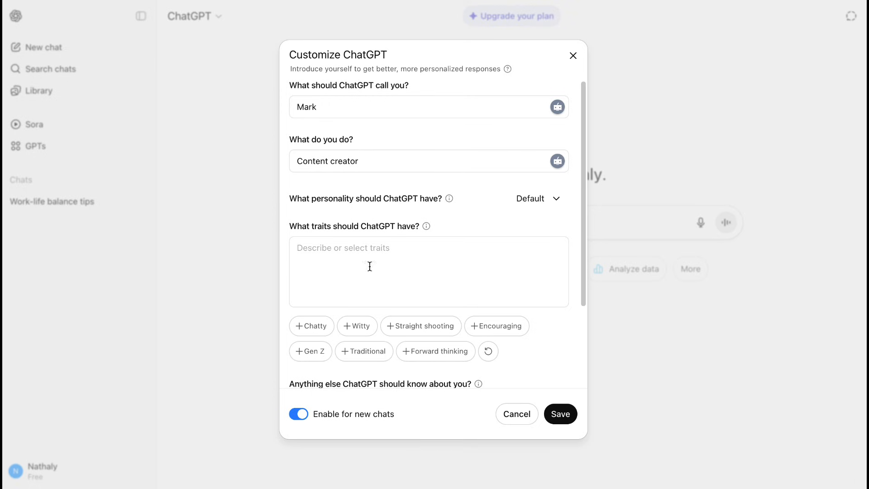
left_click(36, 146)
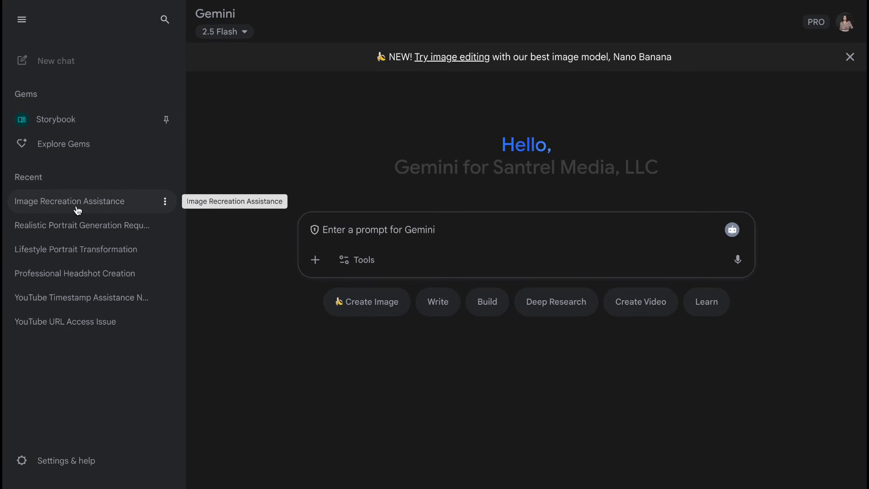
mouse_move(90, 166)
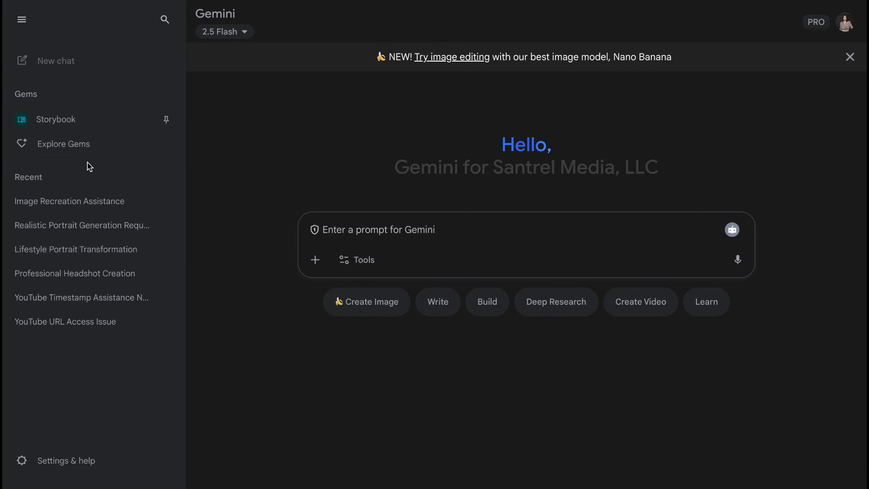
Browse Gemini's premade gems: Storybook, Brainstormer, Career guide and Coding partner.
left_click(63, 143)
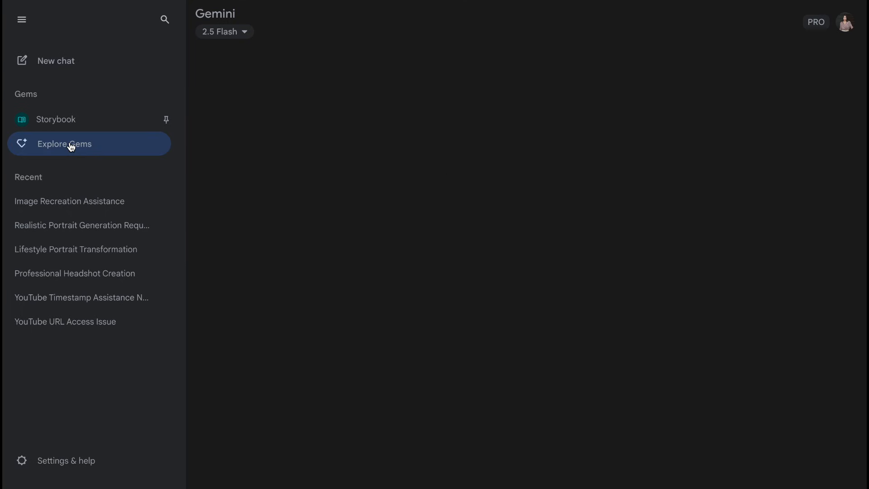
left_click(64, 143)
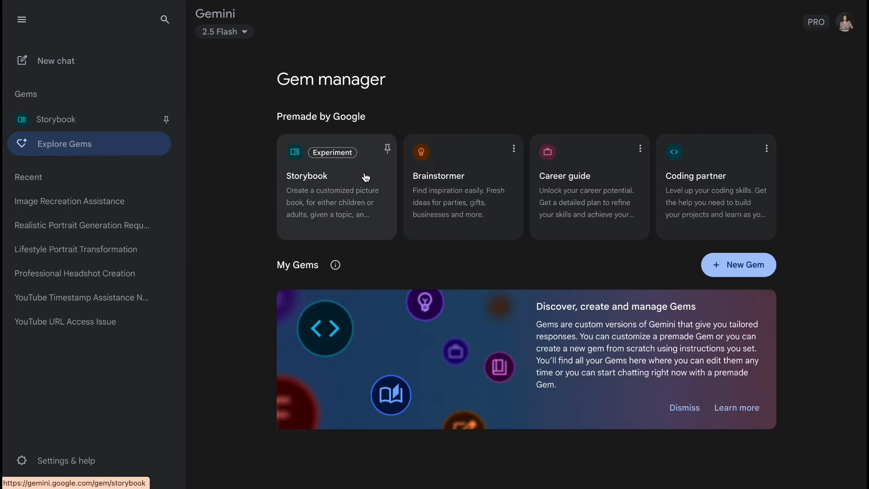
mouse_move(812, 154)
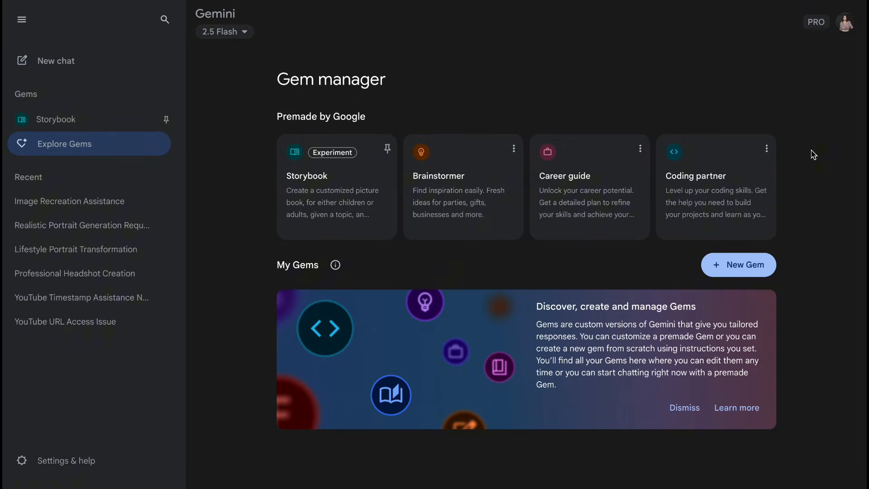
mouse_move(39, 150)
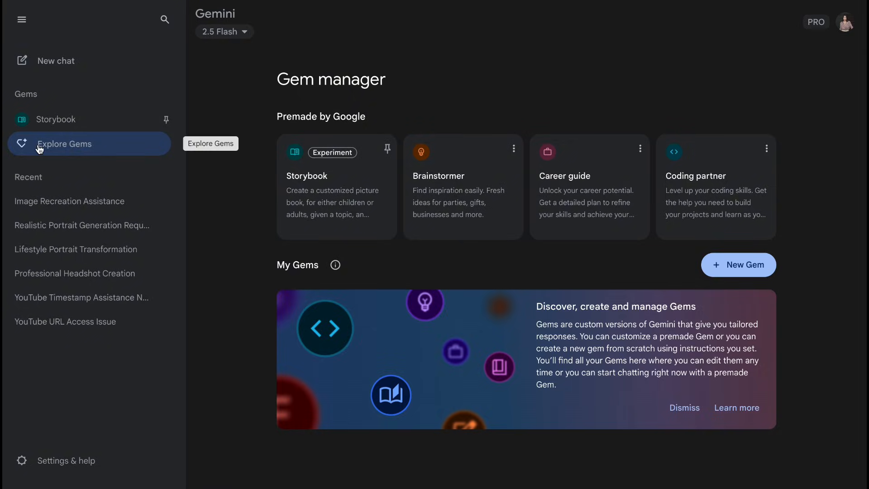
left_click(69, 201)
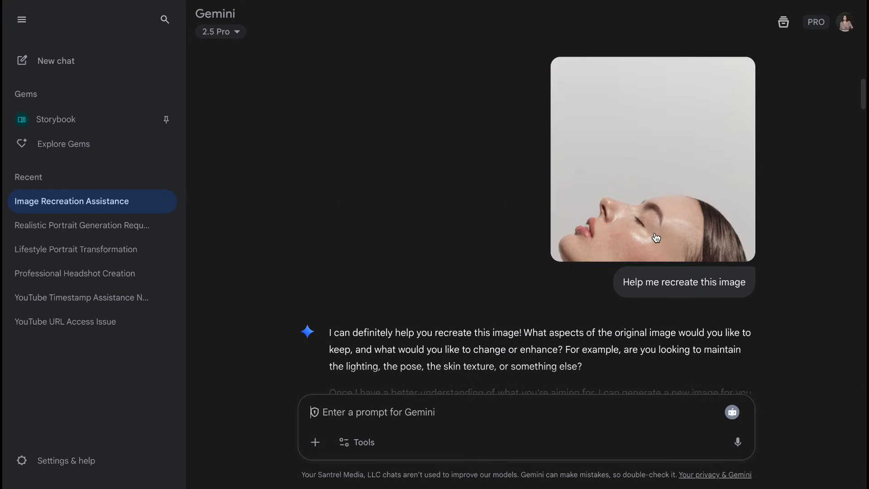
Scroll through the Image Recreation Assistance chat's portrait photo and Gemini's replies.
scroll("down", 3)
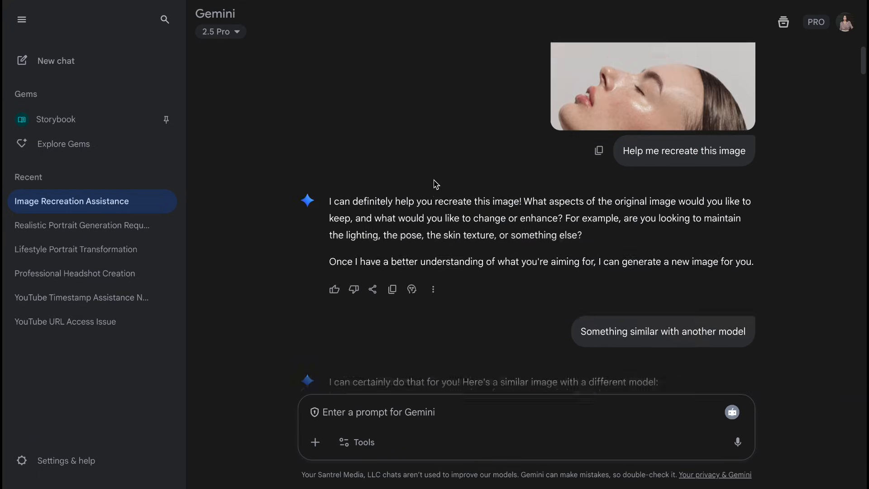
scroll("down", 3)
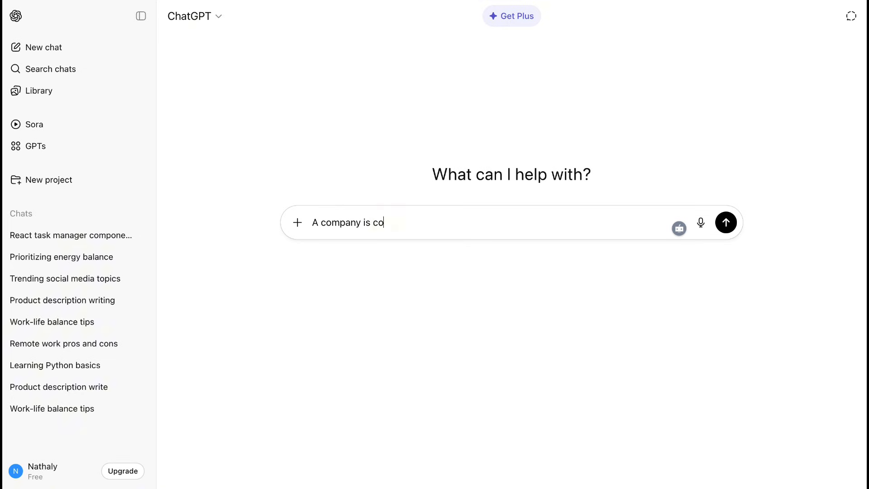
Send ChatGPT the market expansion prompt and review its Asia-first recommendation and scenarios.
type("nsidering expanding")
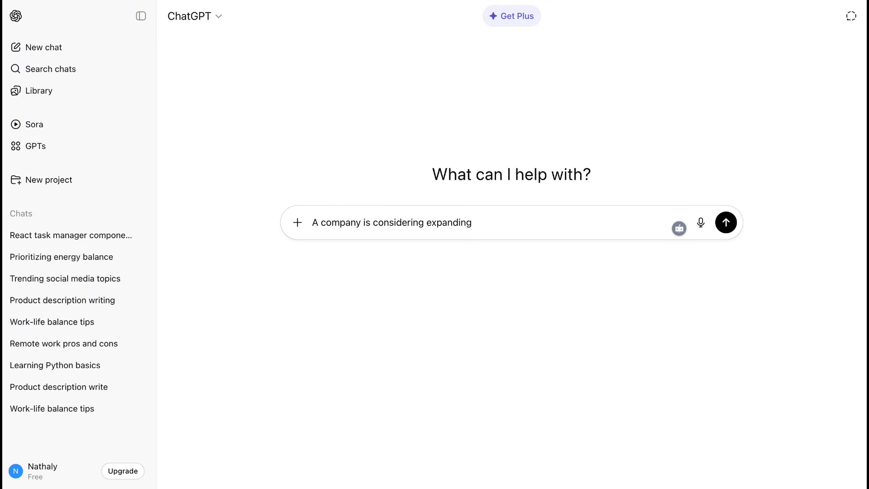
left_click(726, 222)
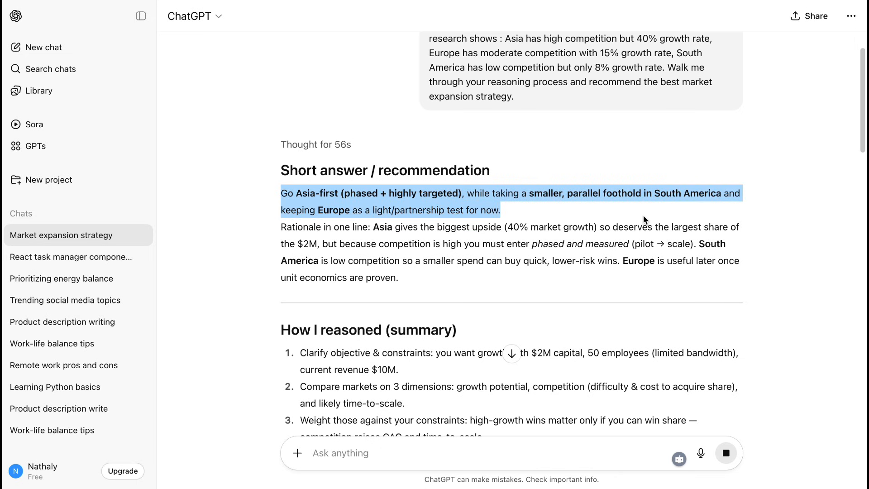
scroll("down", 3)
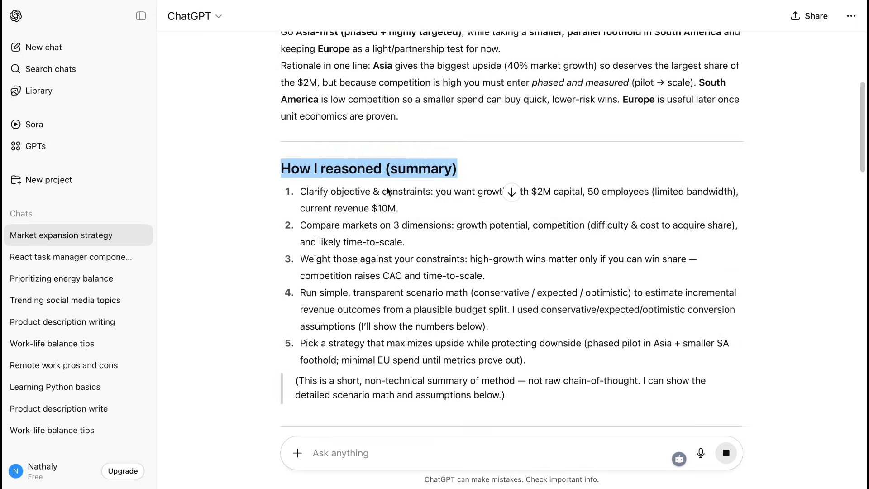
scroll("down", 3)
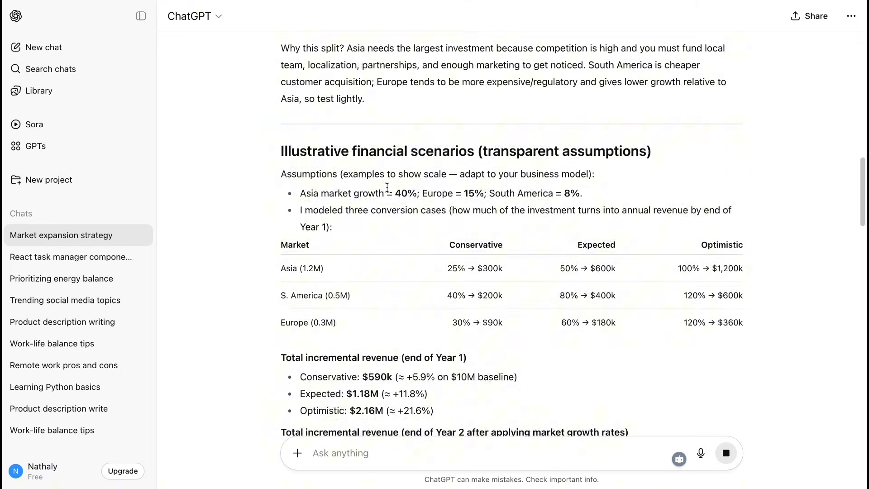
scroll("down", 3)
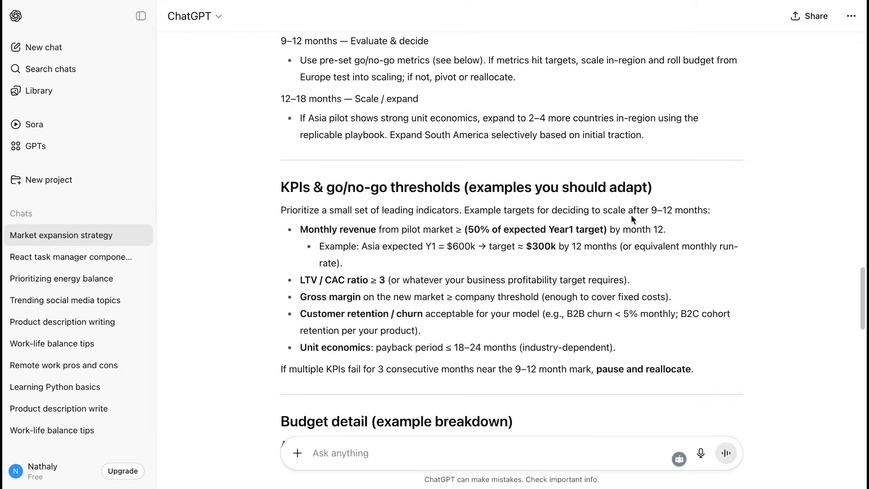
scroll("down", 3)
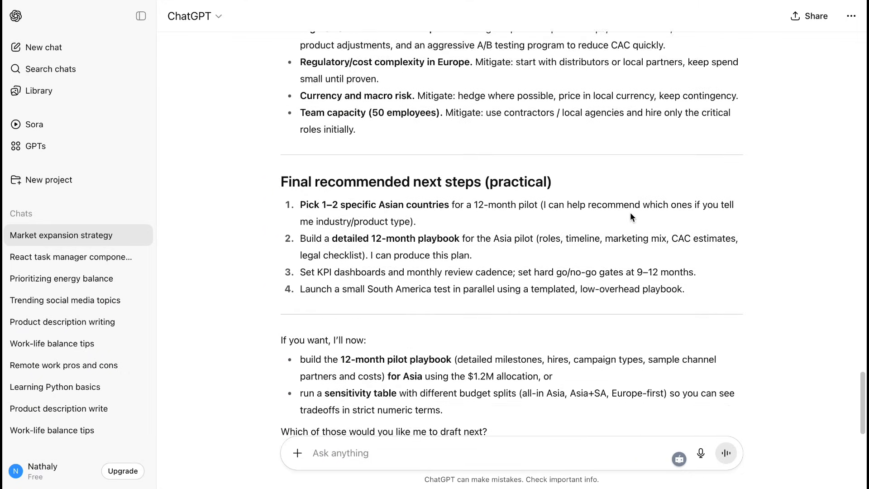
scroll("down", 3)
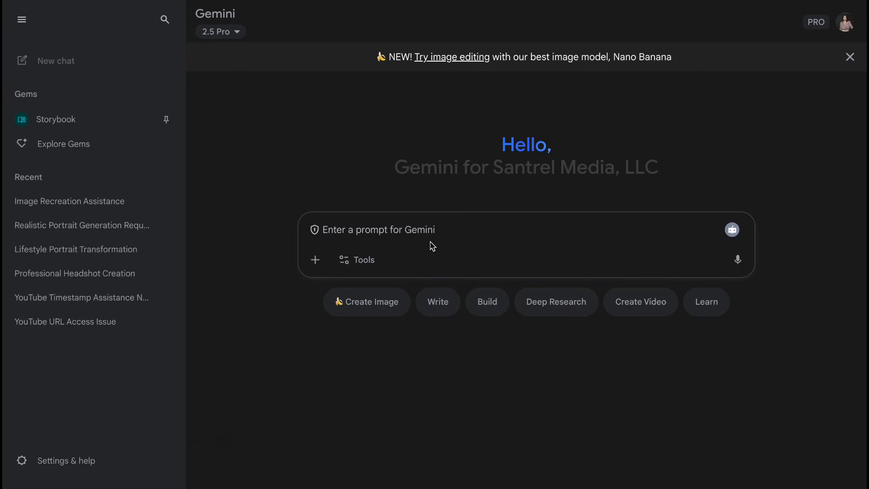
Send Gemini the 2 million budget expansion prompt and read its phased European plan.
type("A company is considering expanding into a new market. They have 2 million budget, three potential markets (Asia, Europe, South America), current revenue of $10 million annually, and 50 employees. Market research shows: Asia has high competition but 40% growth rate, europe has moderate competition with 15% growth rate, South")
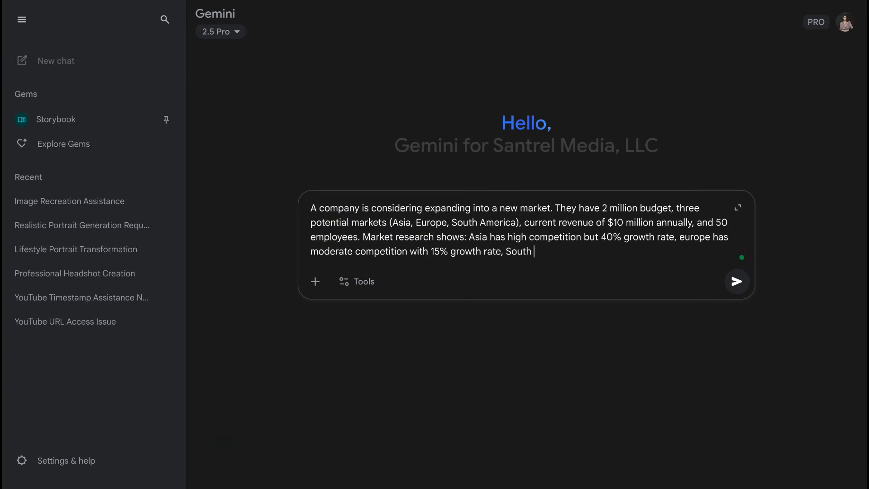
type("America has low competition but only 8% growth rate. Walk me through your reasoning process and recommend the best market expansion strategy")
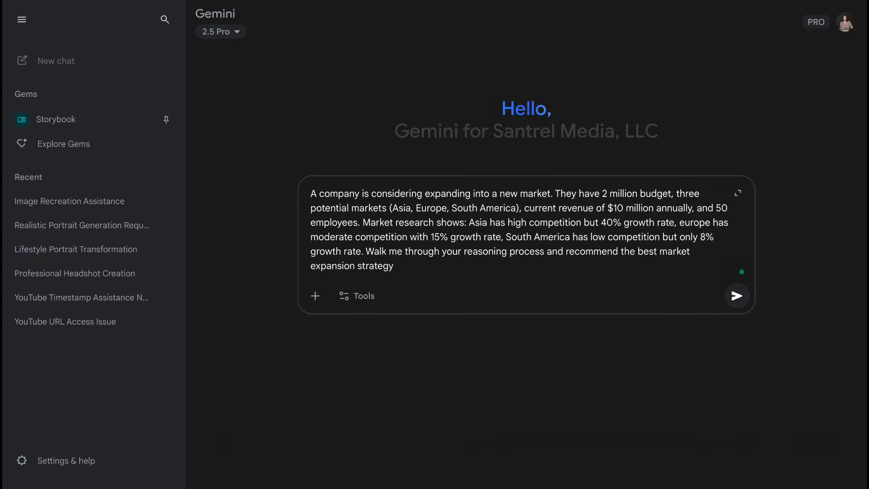
left_click(736, 296)
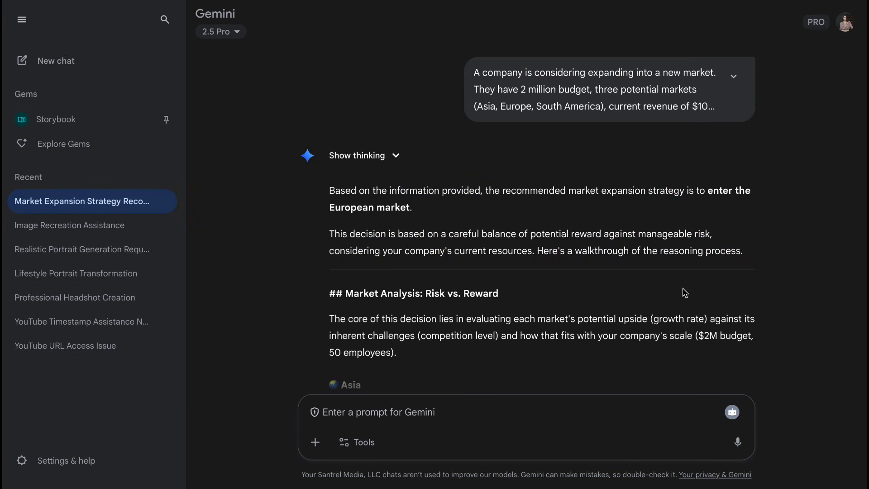
scroll("down", 3)
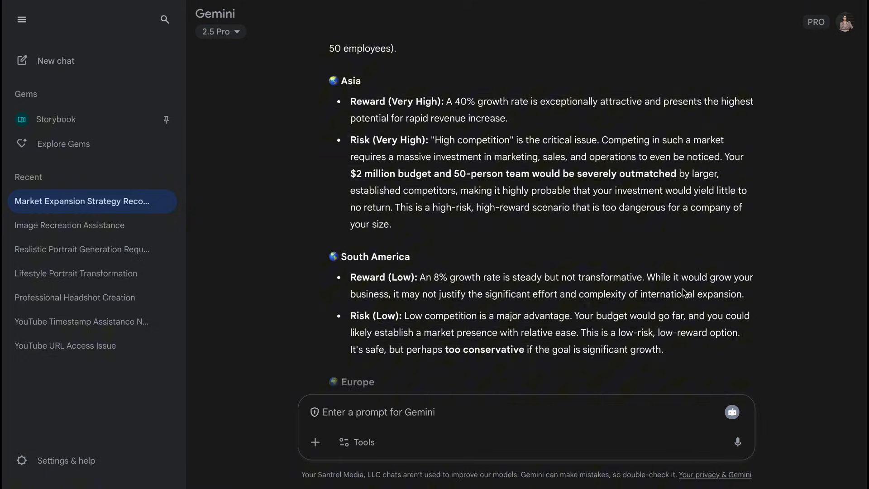
scroll("down", 3)
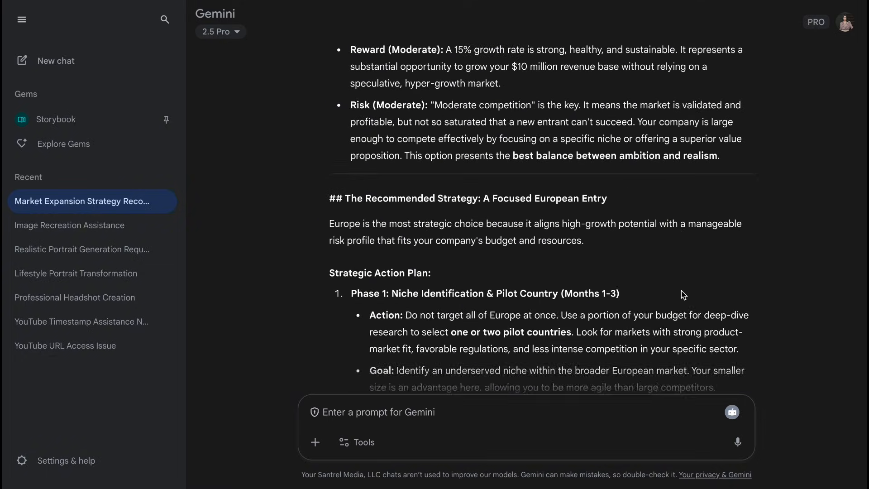
scroll("down", 3)
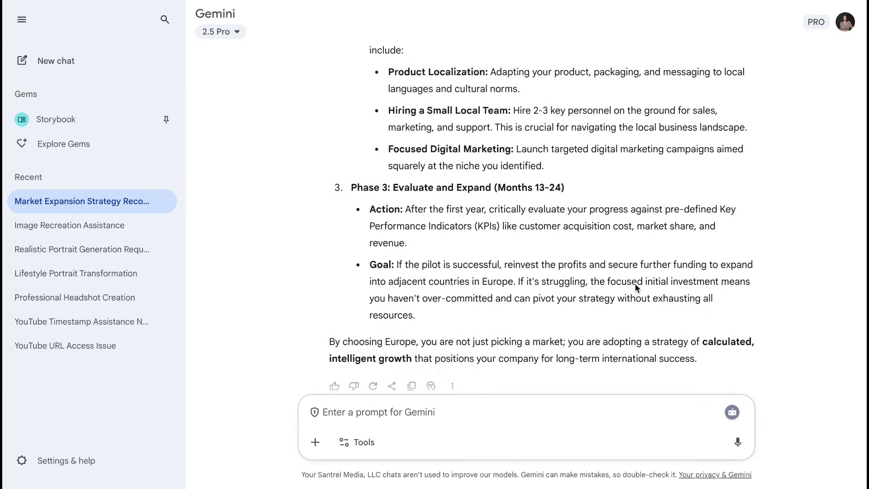
scroll("up", 3)
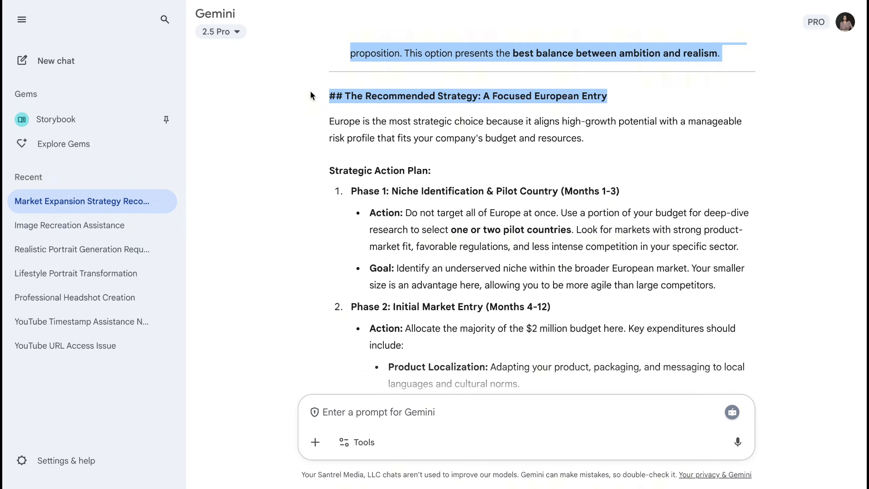
scroll("down", 3)
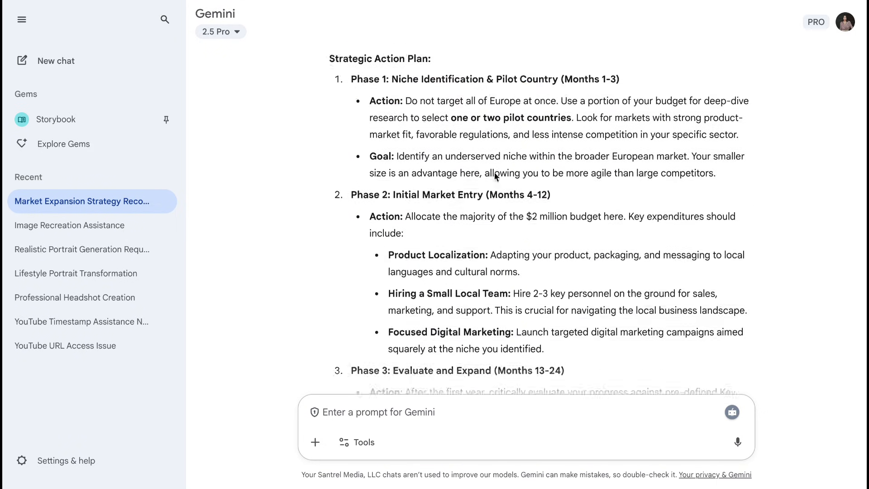
scroll("up", 3)
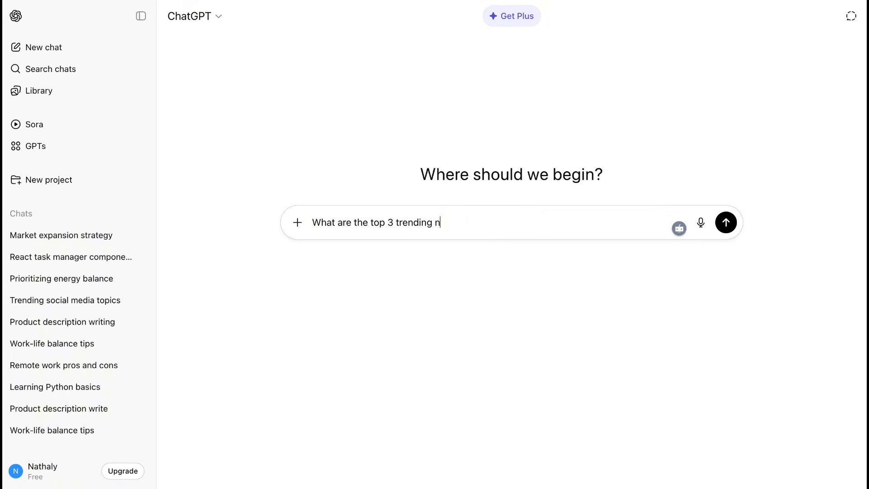
Draft a question about top trending news from the last 24 hours in technology and politics.
type("ews stories right now? Can you t")
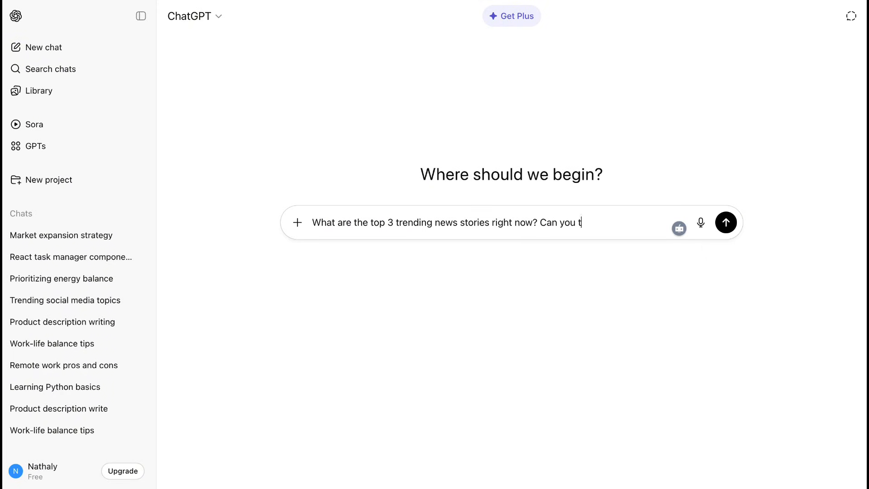
type("ell me what major events h")
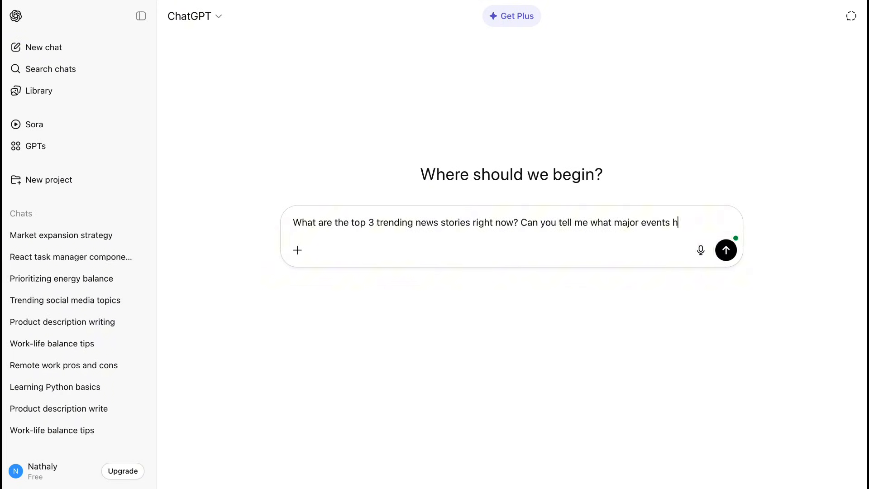
type("appened in the last 24 hours and wh")
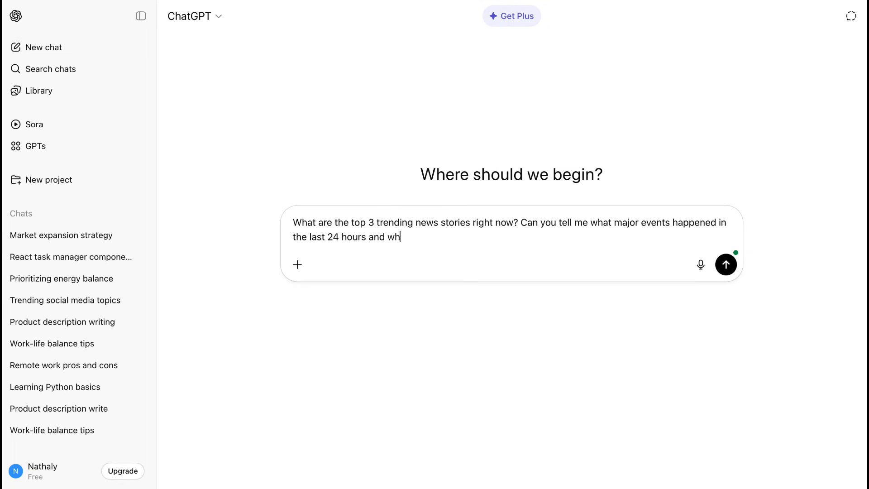
type("y they're significant?")
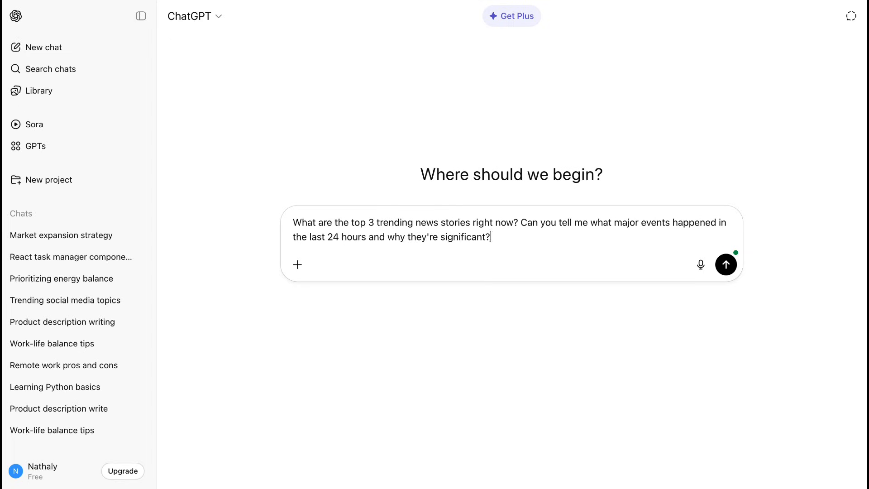
type("I'm particularly interes")
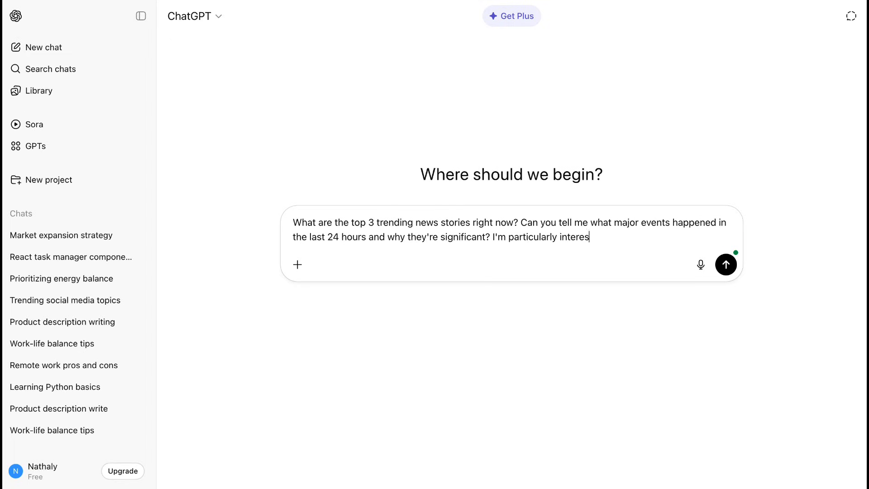
type("ted in any breaking news in technology, politics")
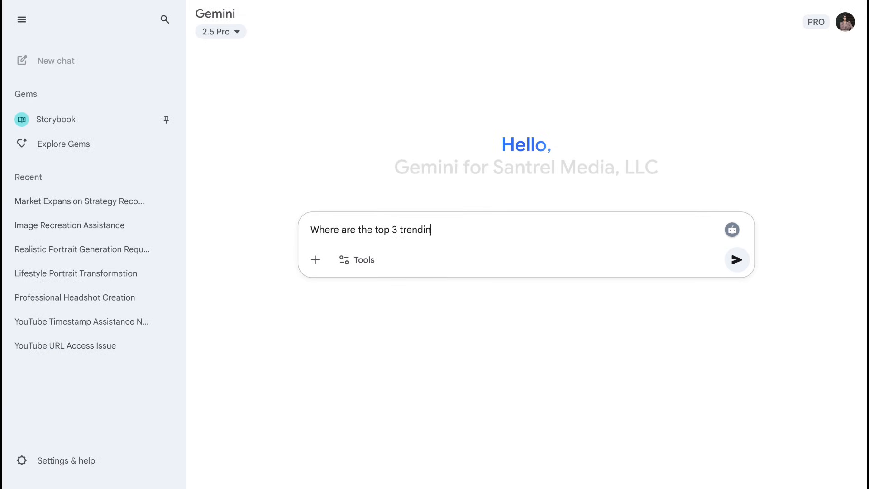
Send Gemini the trending-news question and read its UN, Microsoft and Amazon stories.
type("g news stories")
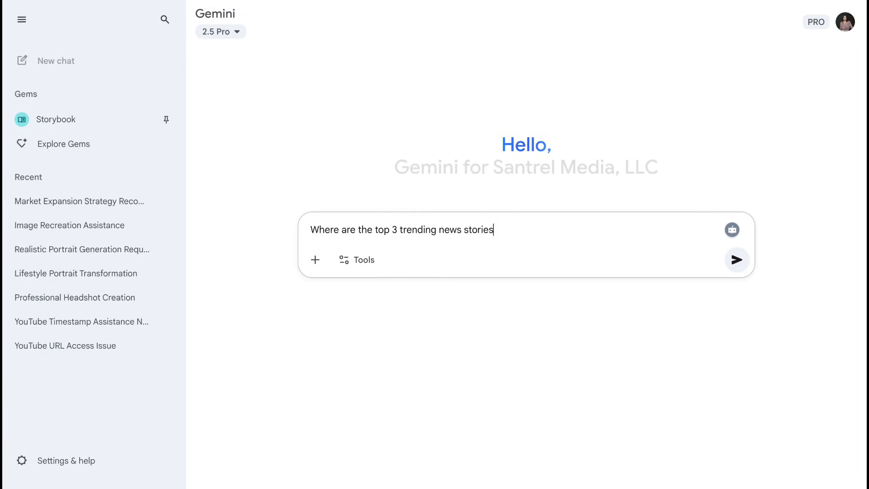
type("right now? Can you tell me what major events happened in the last 24 hours and why they're significant? I'm")
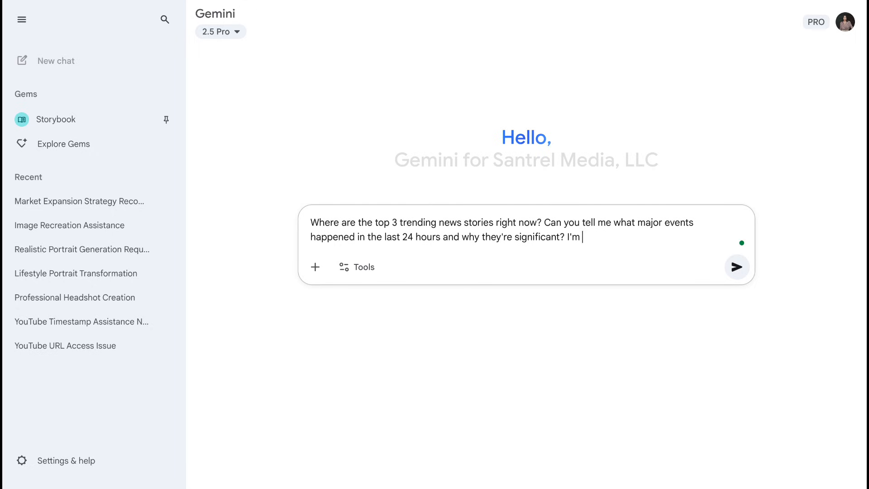
type("particularly")
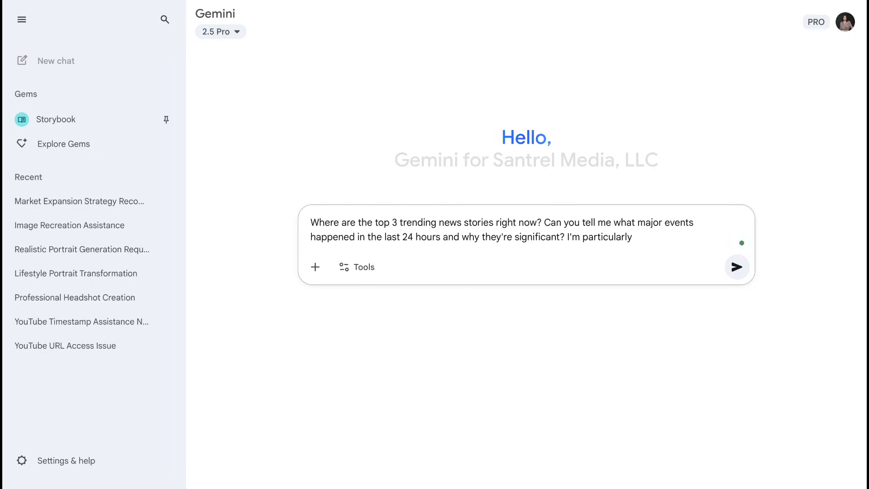
type("interested in any breaking news in technology, politics or business that's trending today")
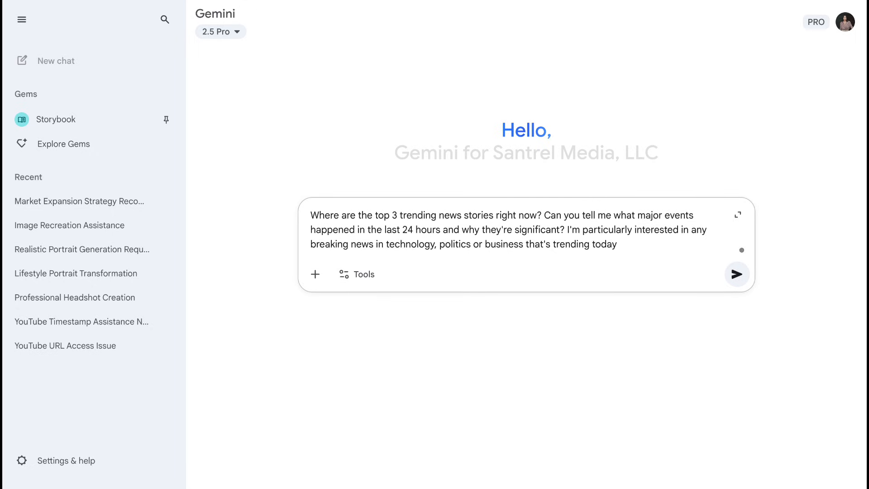
left_click(737, 274)
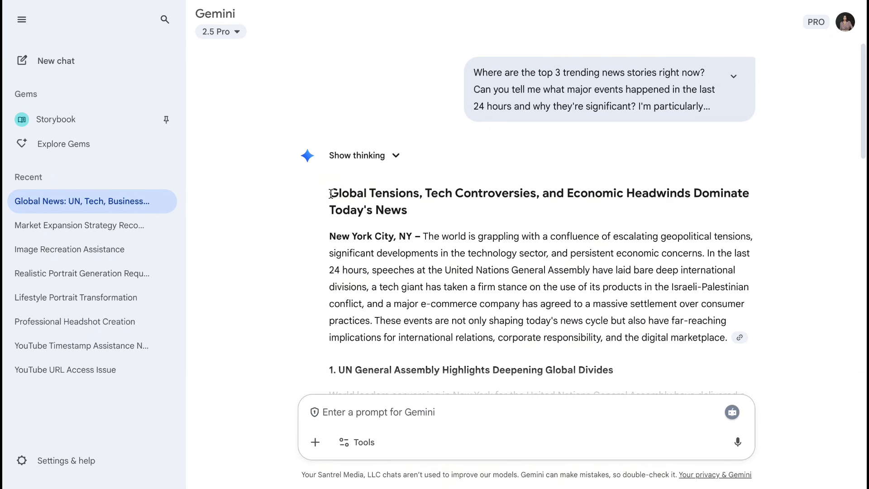
scroll("down", 3)
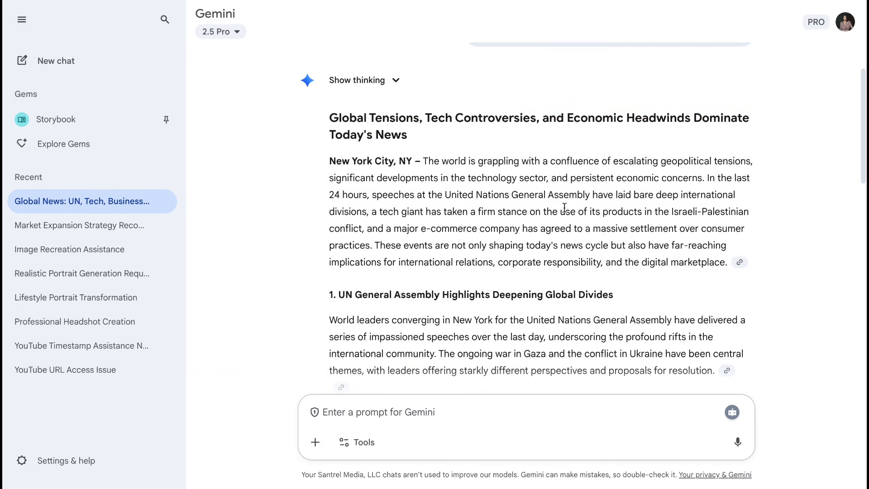
scroll("down", 3)
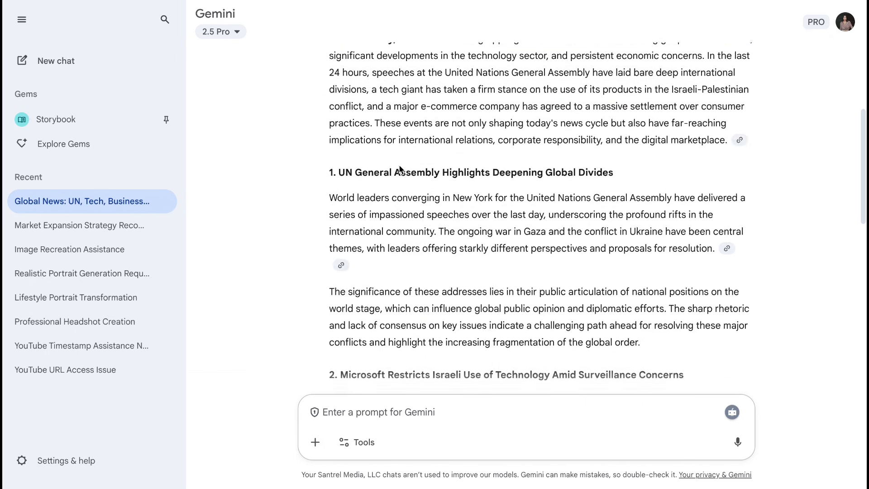
scroll("down", 3)
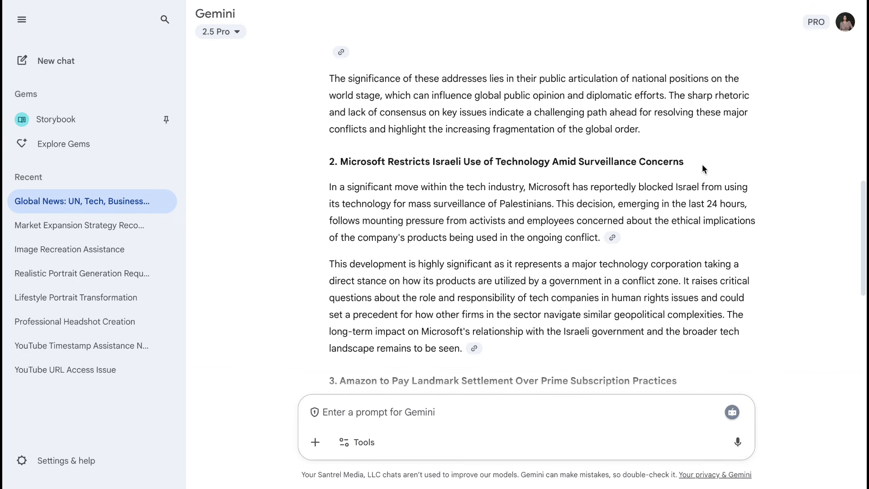
scroll("down", 3)
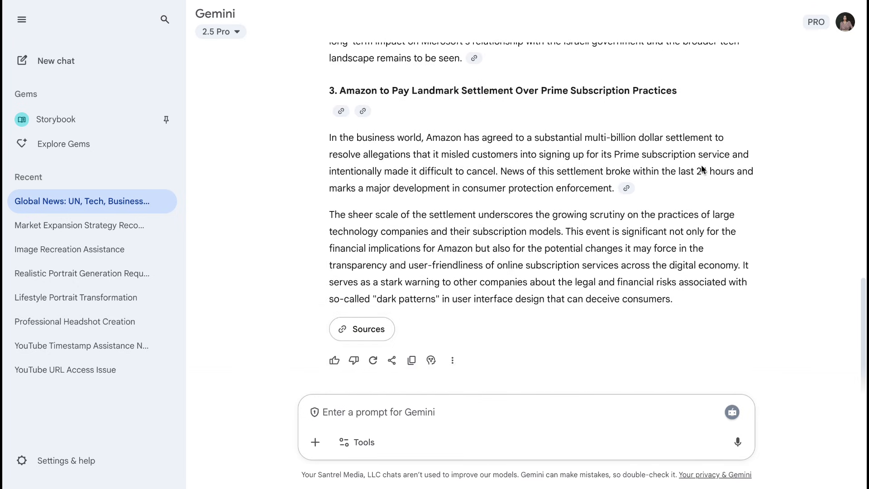
scroll("up", 3)
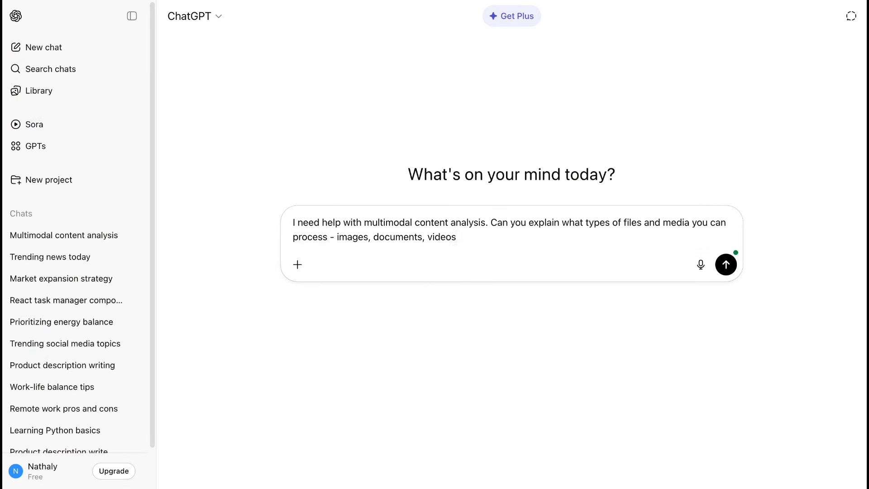
Send the multimodal analysis question and read ChatGPT's list of supported file types.
type(", audio files, et")
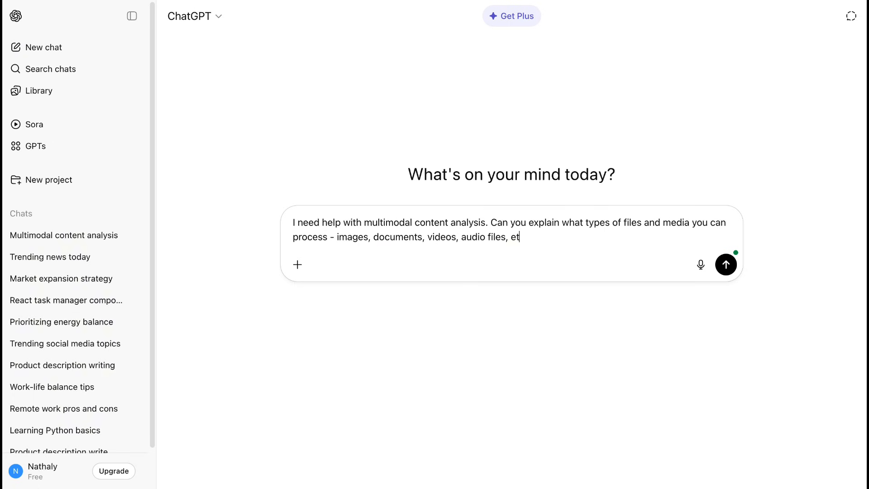
left_click(726, 264)
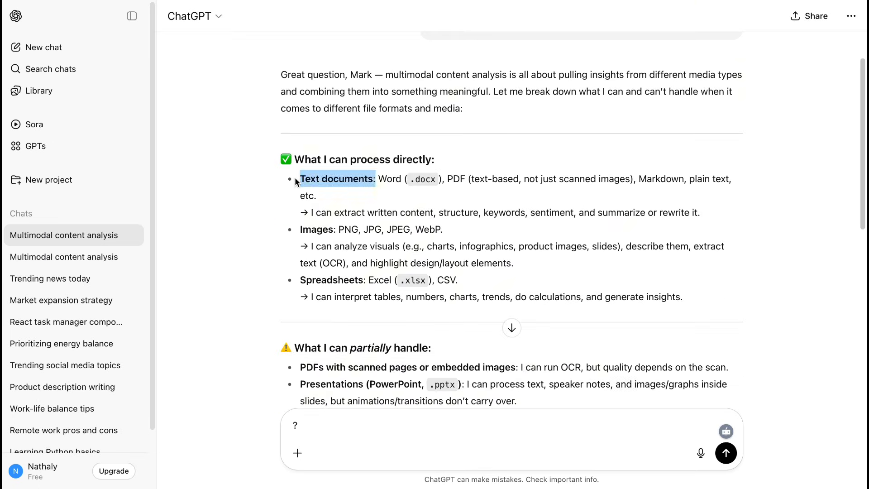
scroll("down", 3)
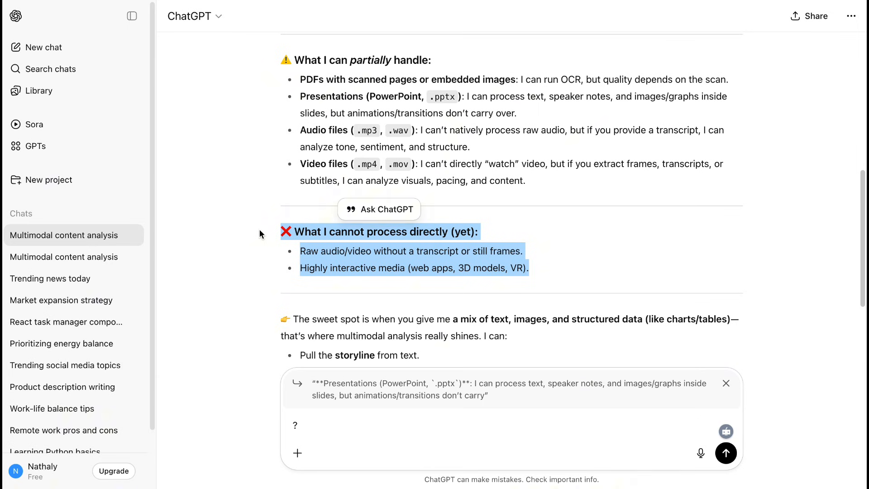
scroll("down", 3)
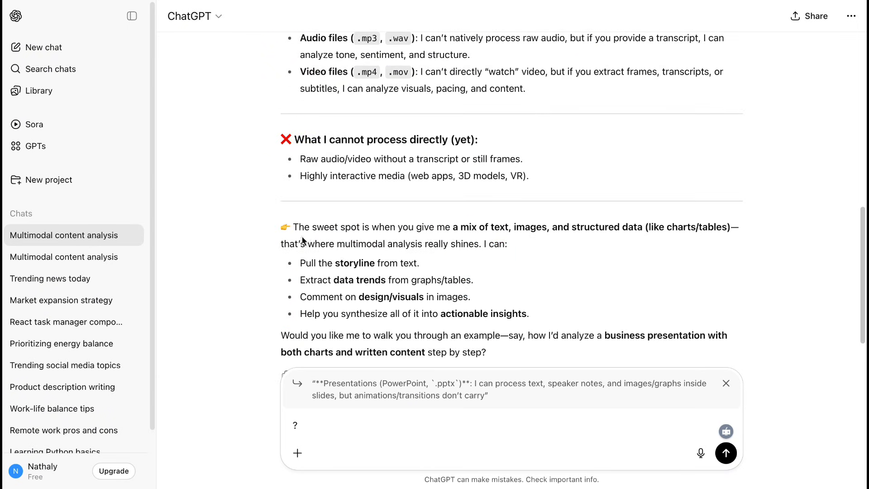
mouse_move(744, 232)
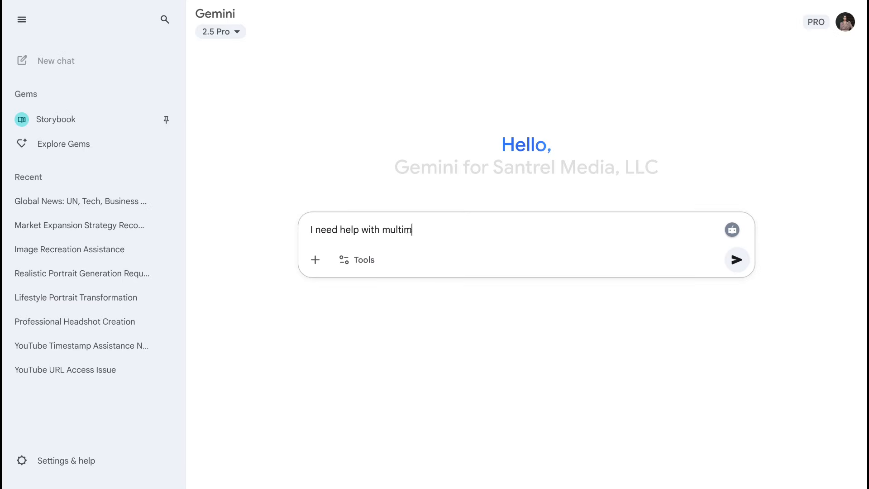
Send Gemini the multimodal question and read its media list and presentation-analysis steps.
type("odal content ana")
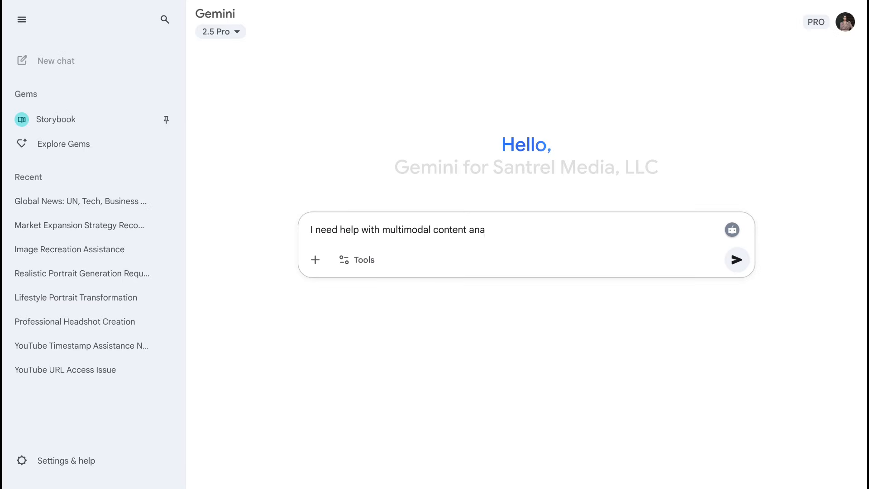
type("lysis. Can you explain what types of files and media you can process - images, documents, videos, audio files, etc? Then walk me through how you would approach analyzing a business presentation that contains both charts/graphs and written content.")
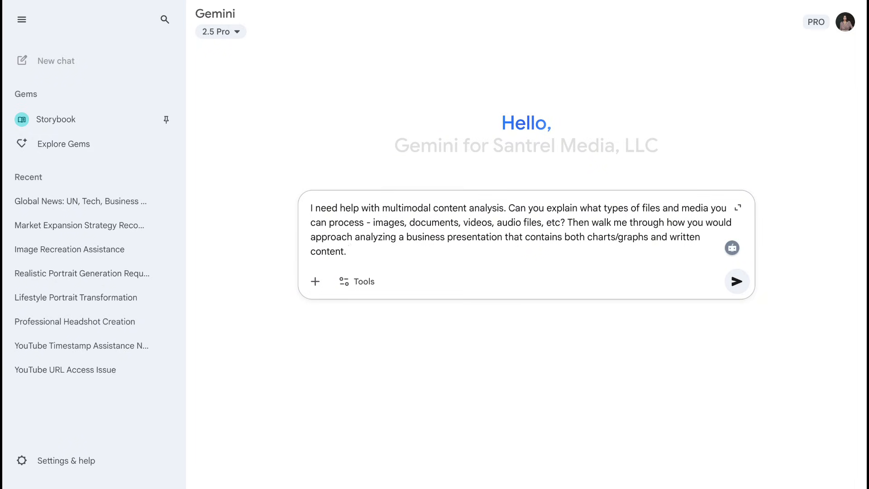
type("What information could you extract and how would you help me create insights from mixed media content?")
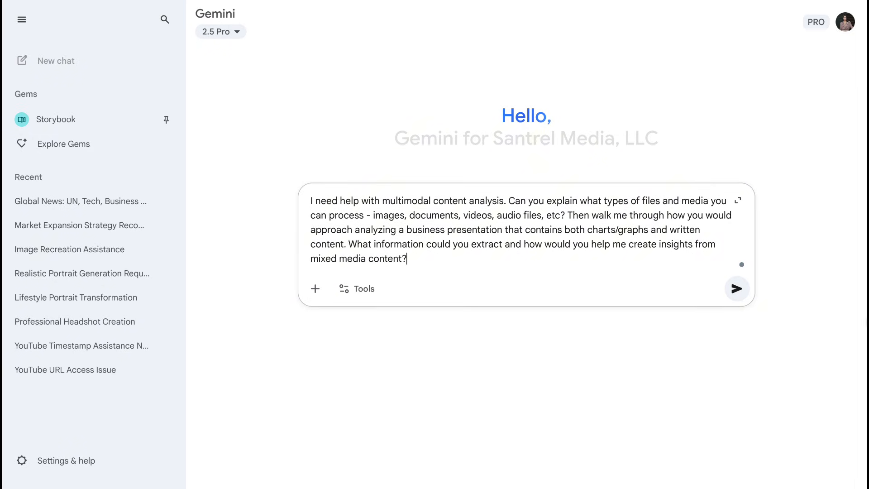
left_click(736, 288)
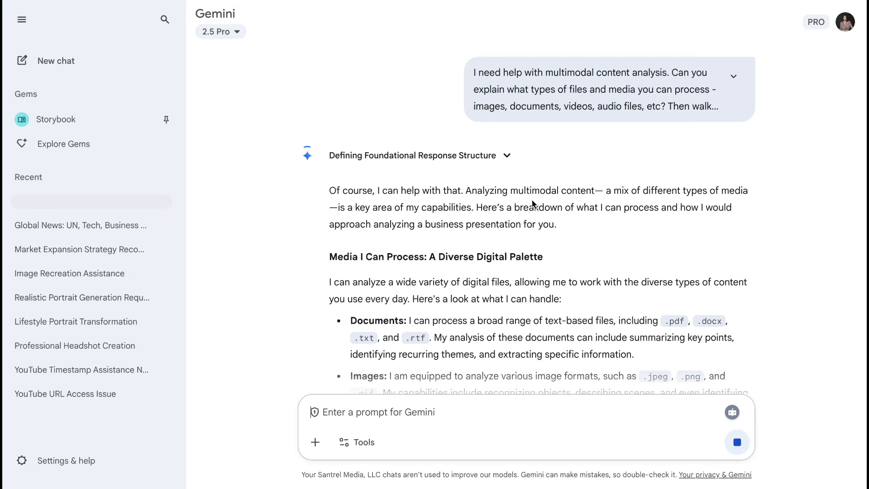
scroll("down", 3)
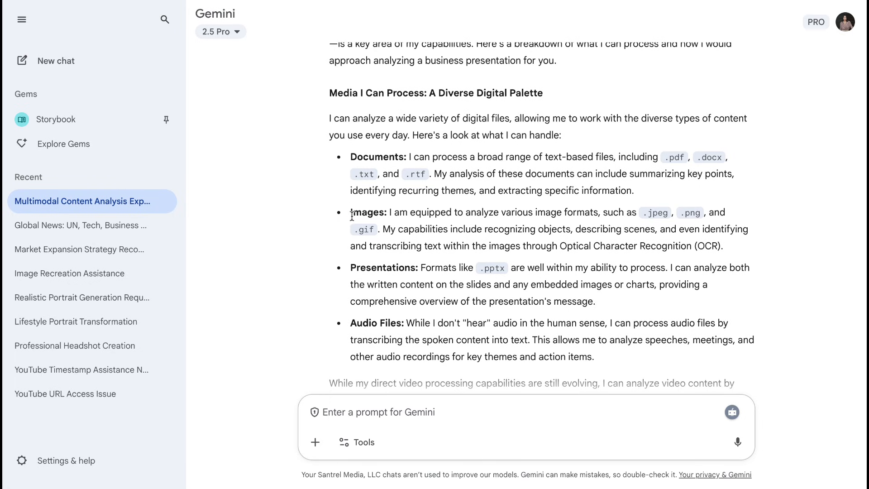
mouse_move(365, 272)
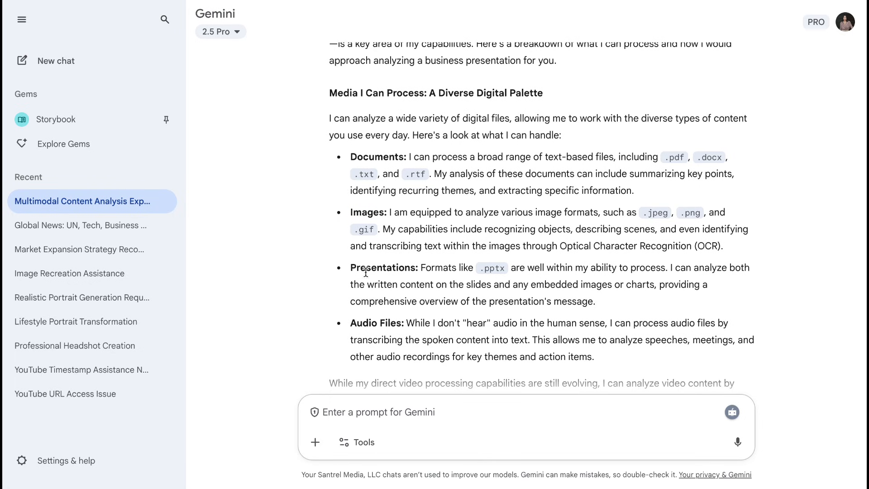
scroll("down", 3)
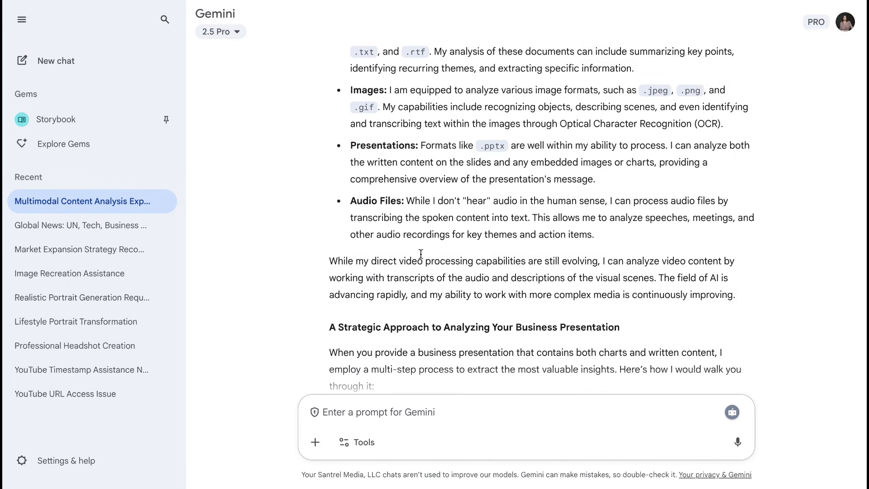
mouse_move(573, 245)
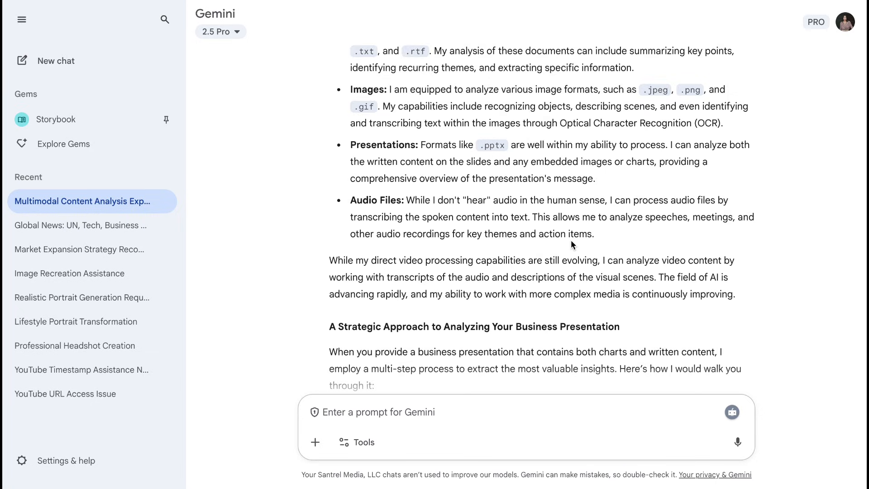
scroll("down", 3)
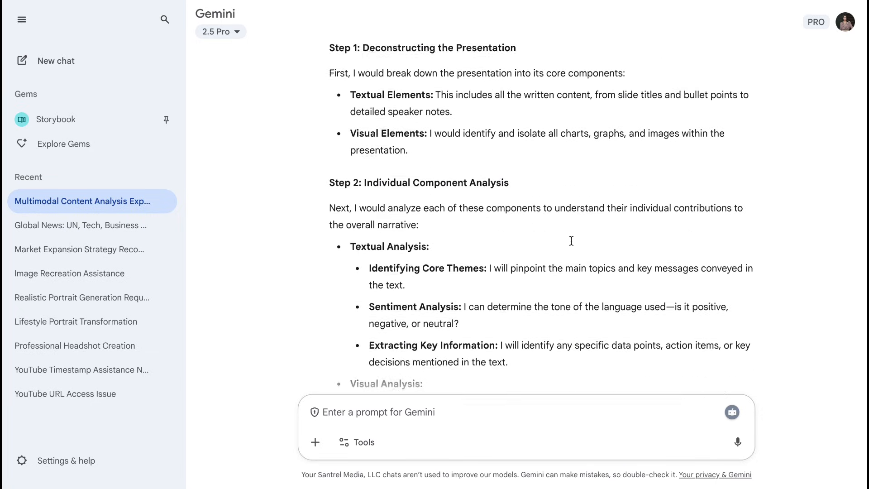
scroll("down", 3)
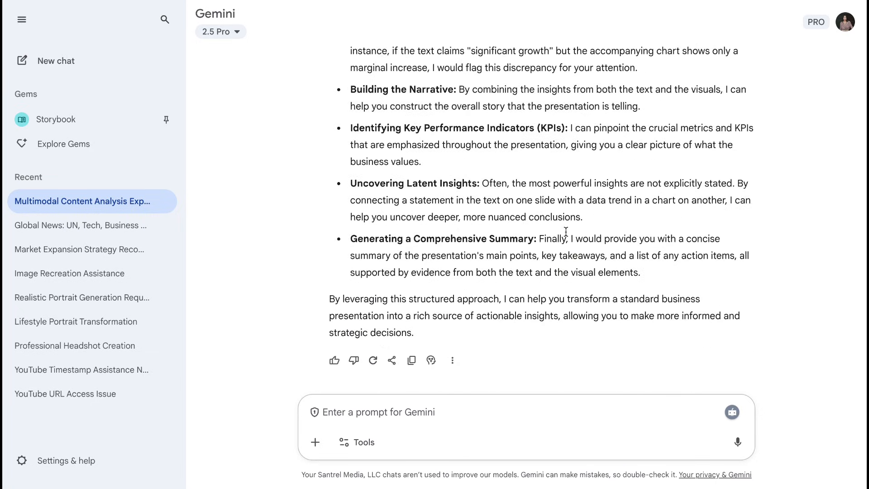
scroll("up", 3)
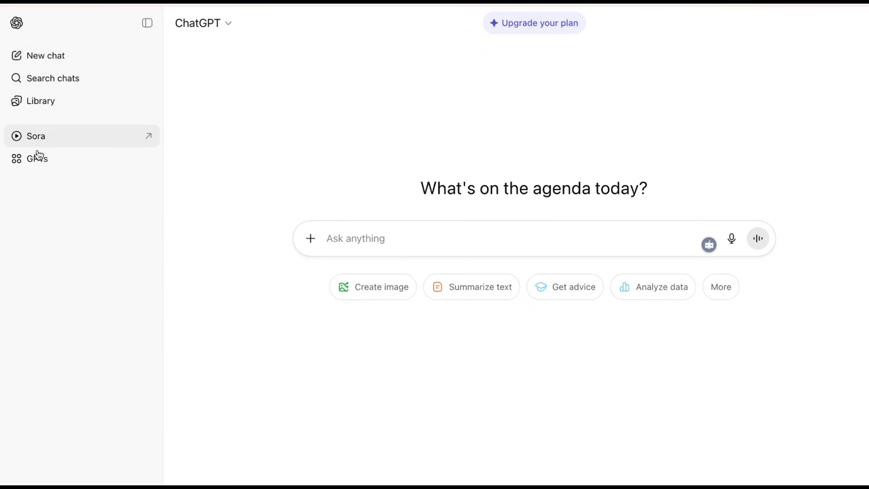
Browse the Explore GPTs store's featured GPTs and Writing category picks like Cover Letter.
left_click(37, 158)
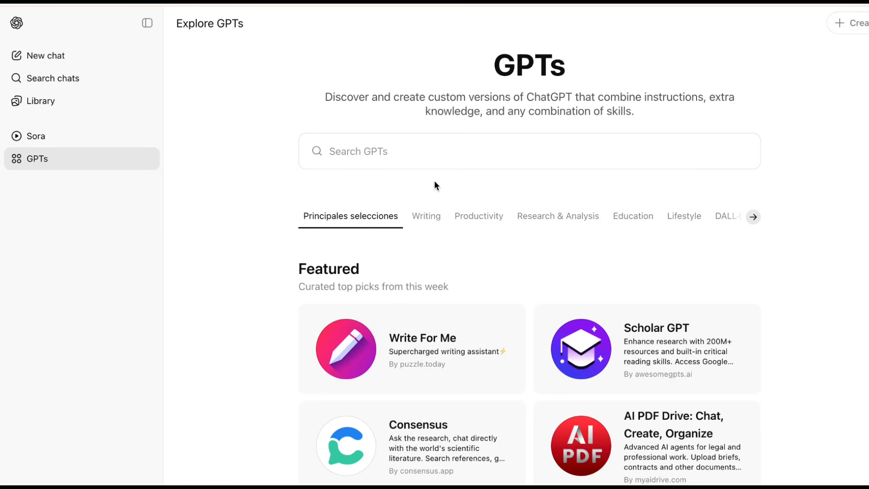
scroll("down", 3)
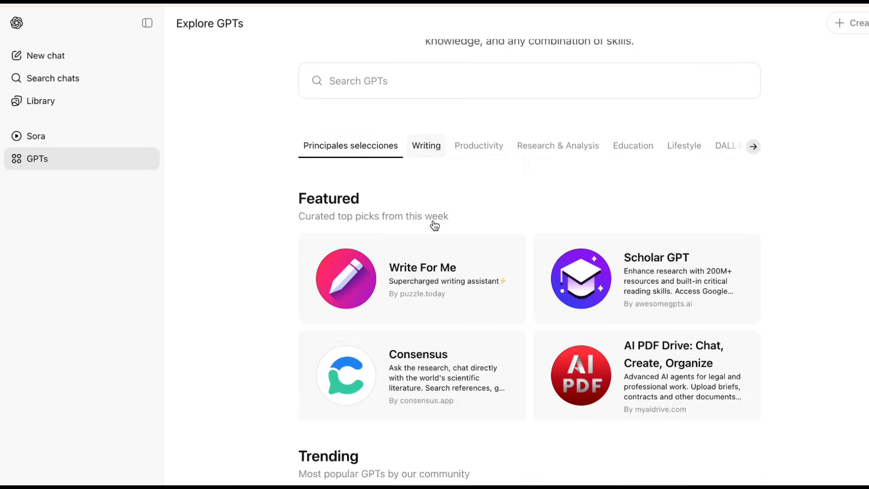
scroll("down", 3)
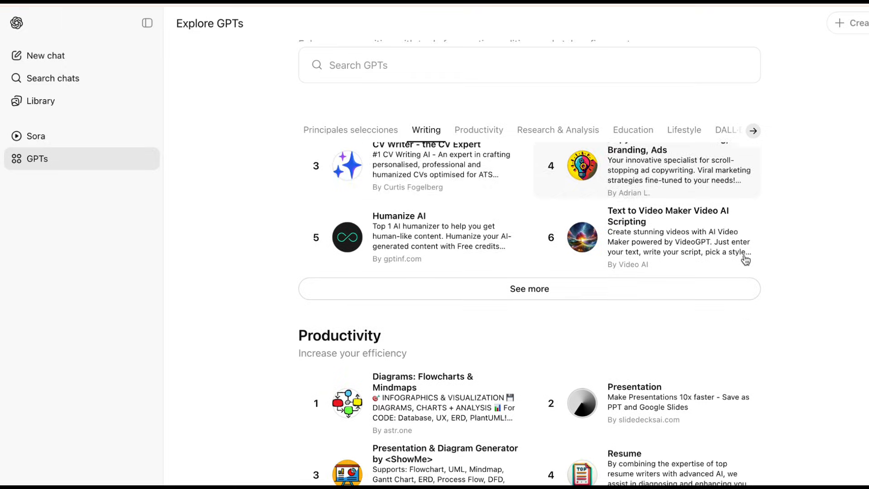
scroll("down", 3)
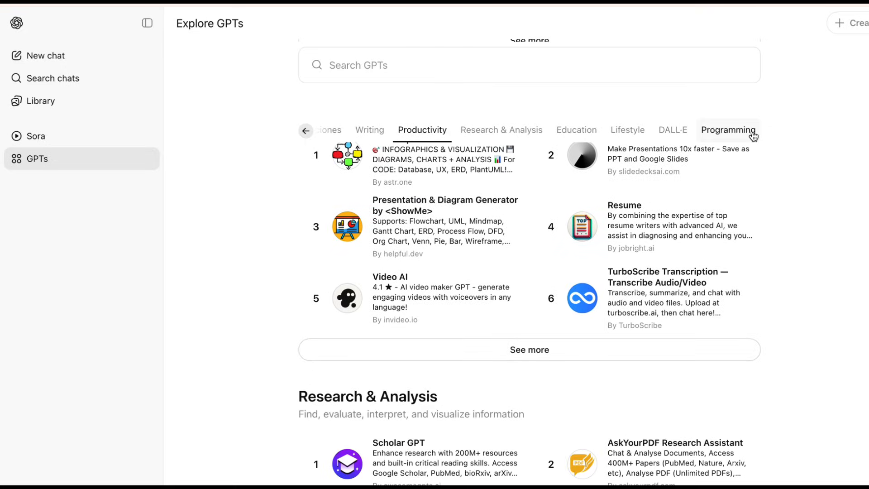
left_click(369, 130)
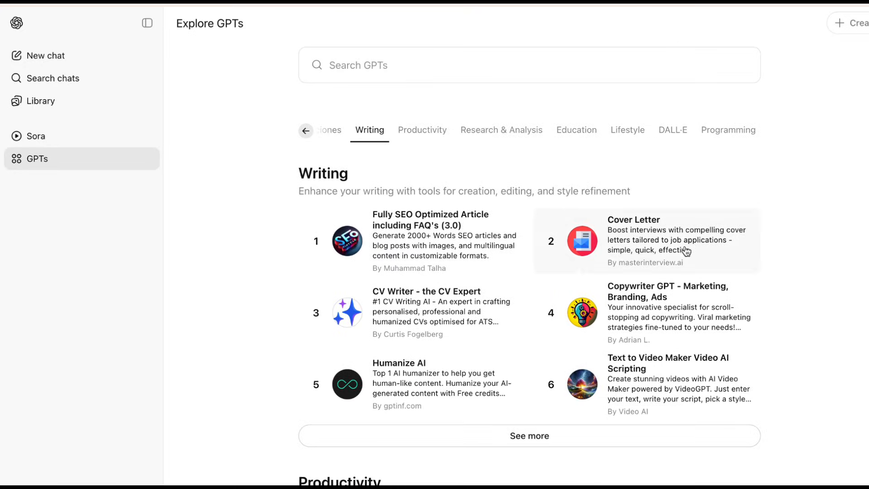
left_click(501, 130)
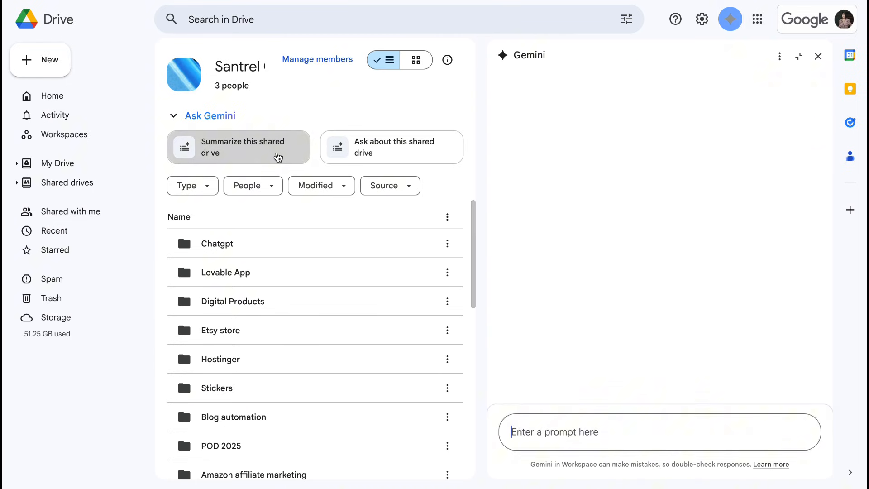
Have Gemini summarise the Santrel Clips shared drive and read through its reply.
left_click(238, 147)
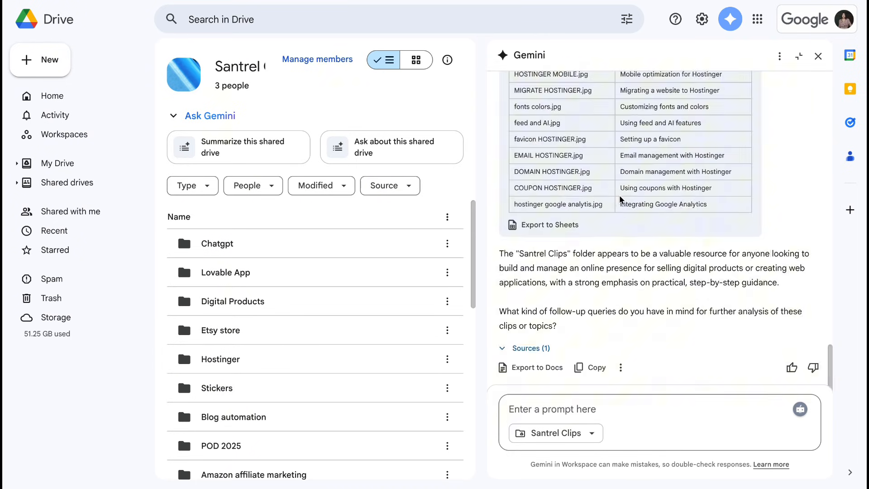
scroll("up", 3)
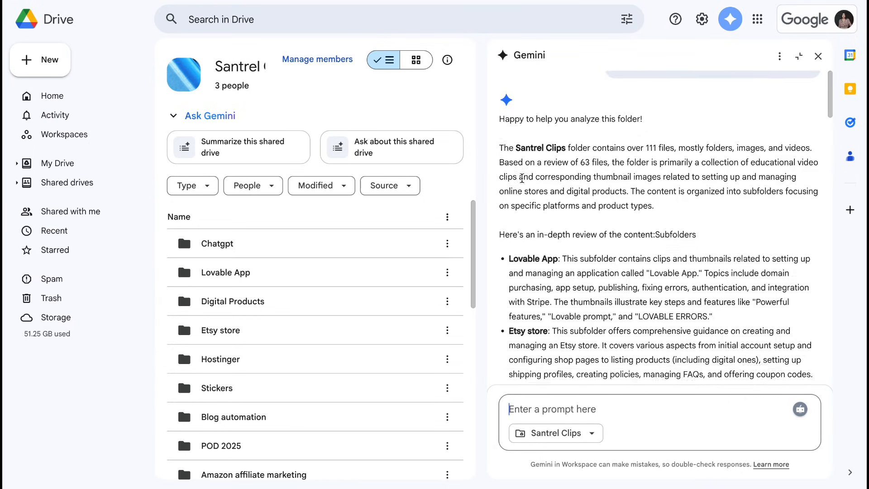
scroll("down", 3)
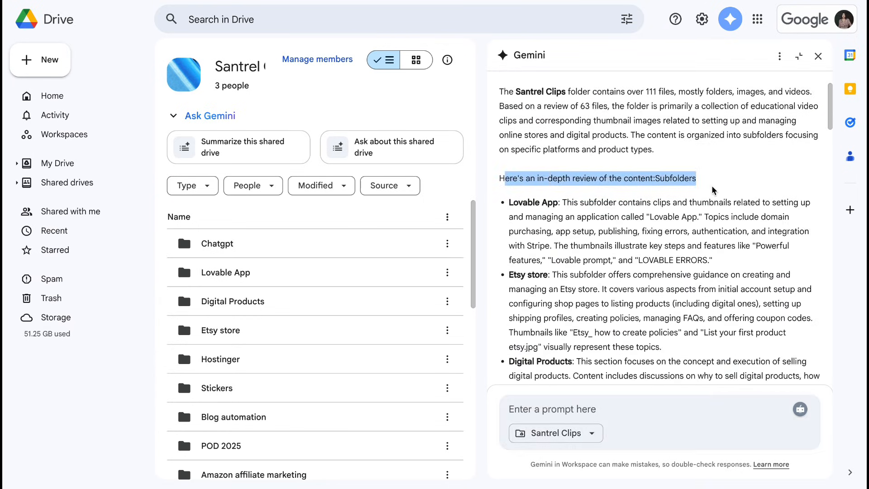
scroll("down", 3)
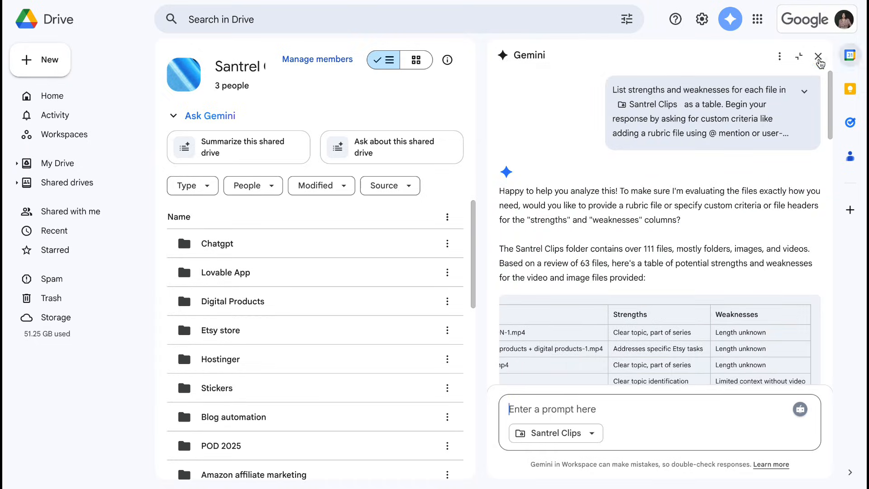
Reopen the Gemini panel and ask it to analyse each file in the folder.
left_click(819, 56)
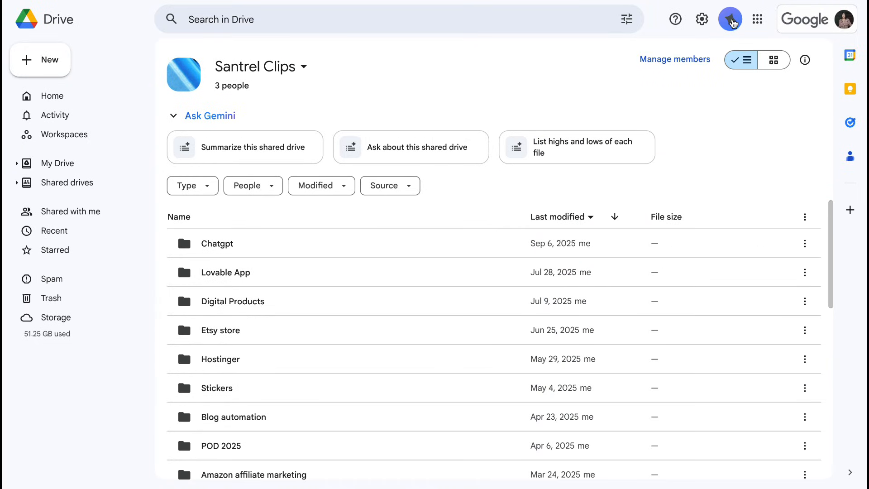
left_click(731, 19)
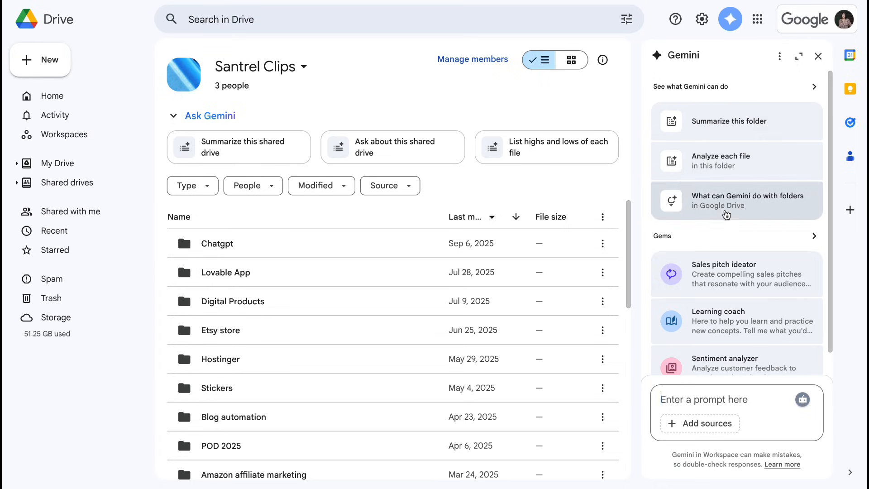
mouse_move(745, 165)
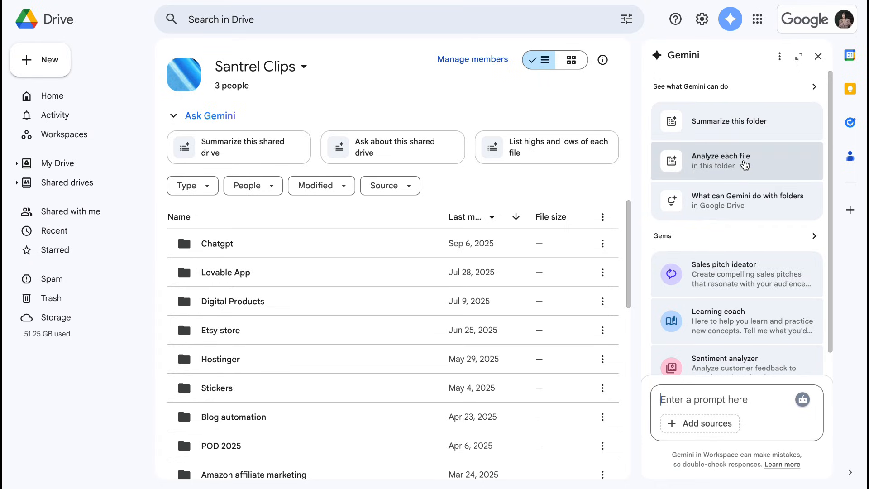
left_click(736, 201)
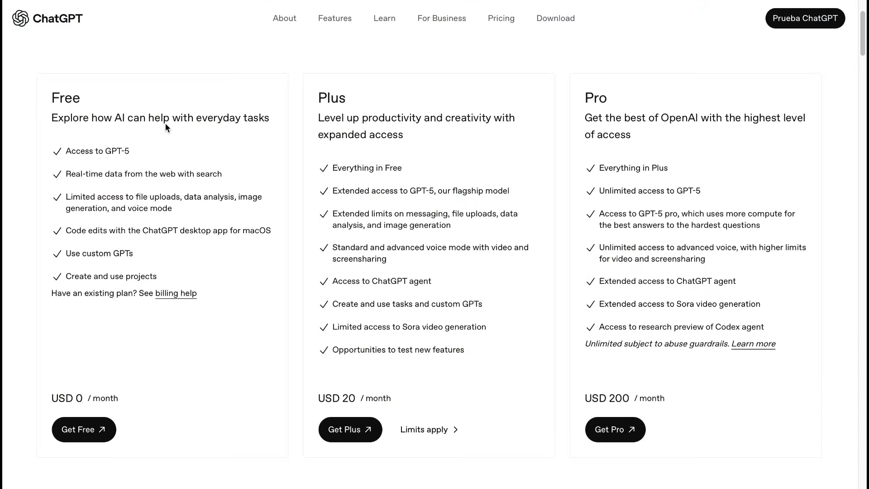
mouse_move(94, 137)
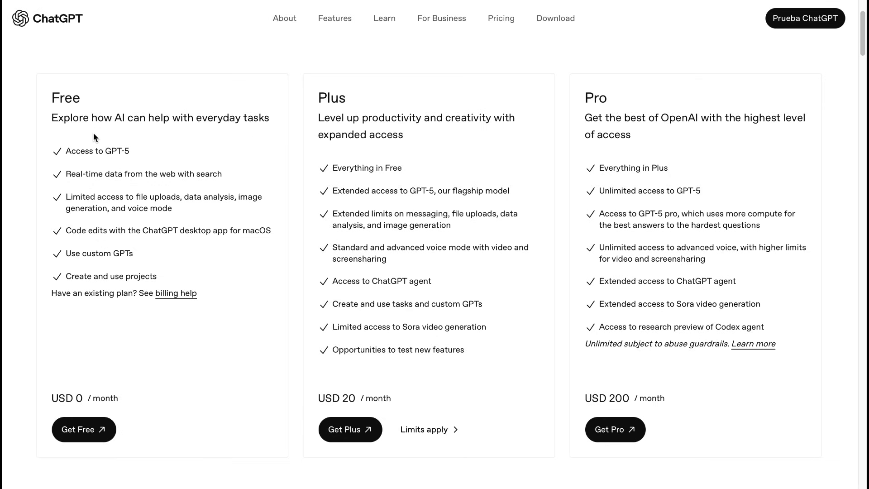
mouse_move(93, 169)
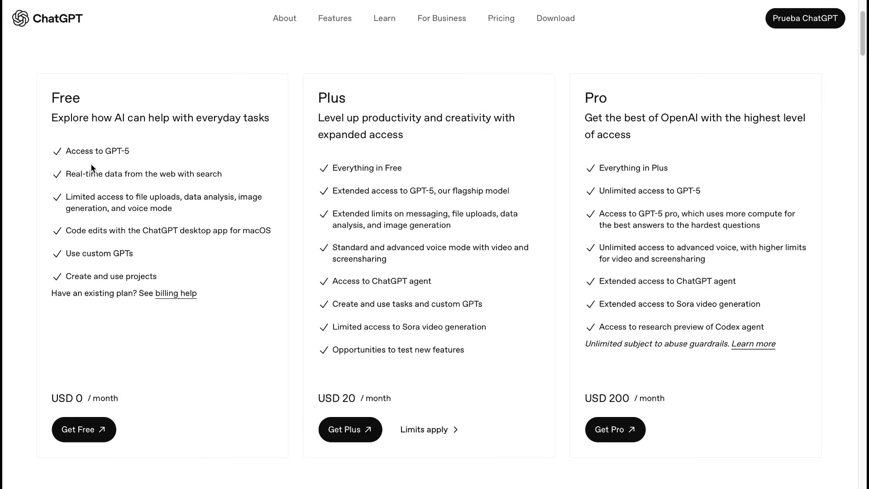
mouse_move(96, 198)
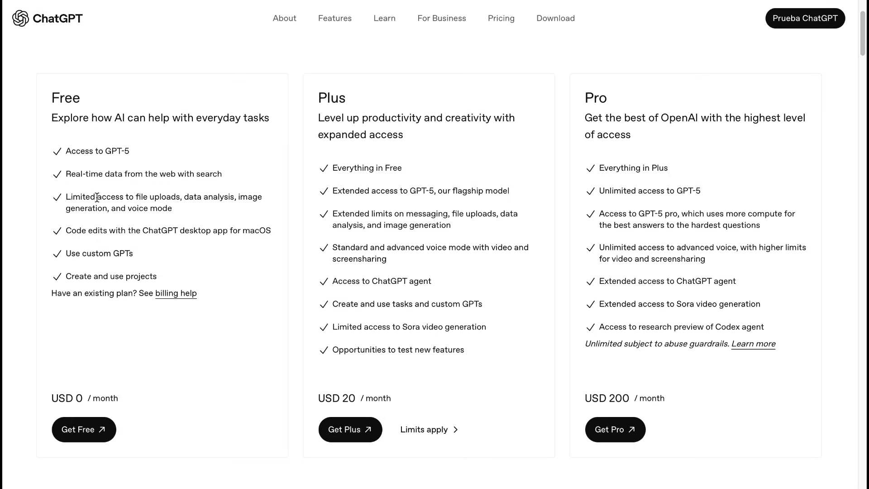
mouse_move(131, 272)
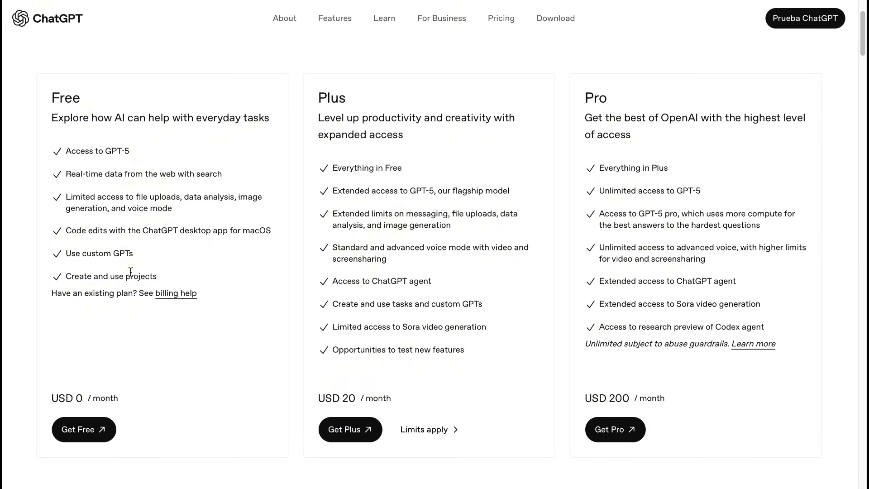
mouse_move(356, 163)
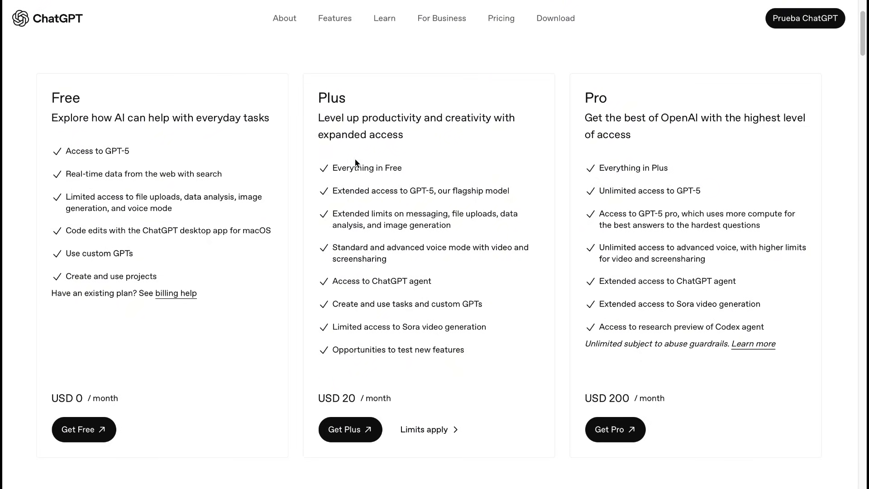
mouse_move(694, 107)
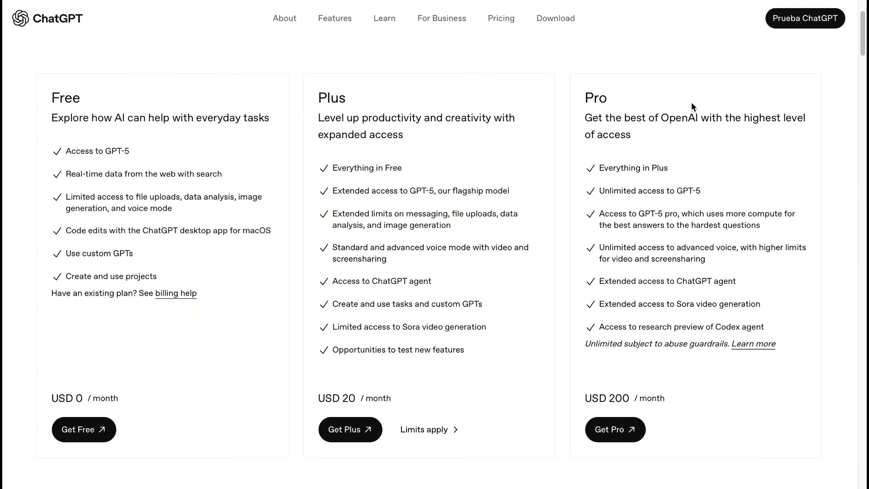
mouse_move(785, 240)
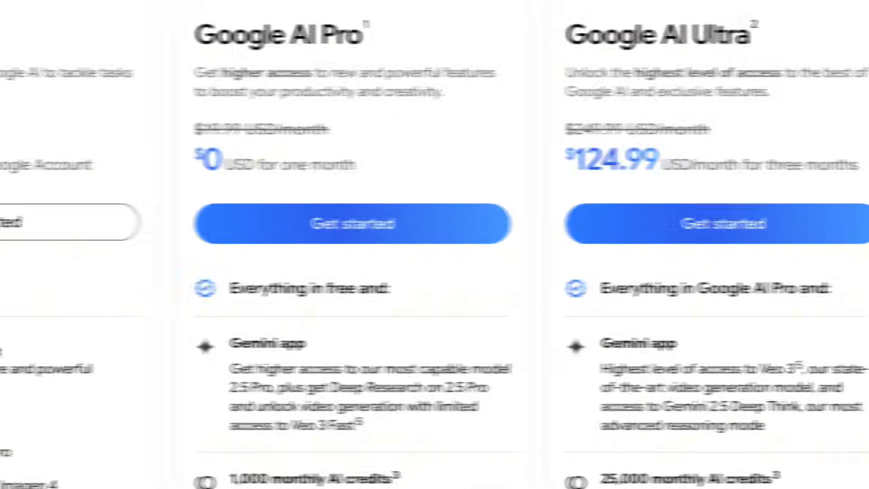
Bring the Gemini free, Google AI Pro ($19.99) and Ultra plan cards into view.
scroll("up", 3)
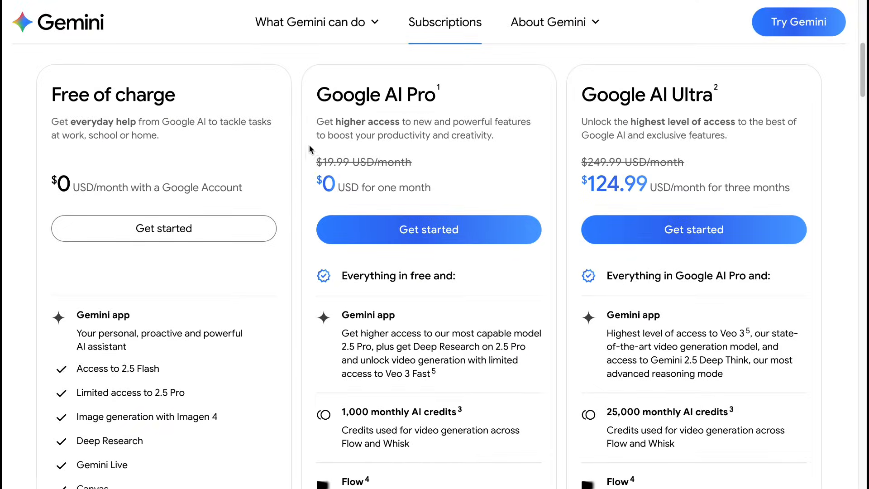
mouse_move(383, 429)
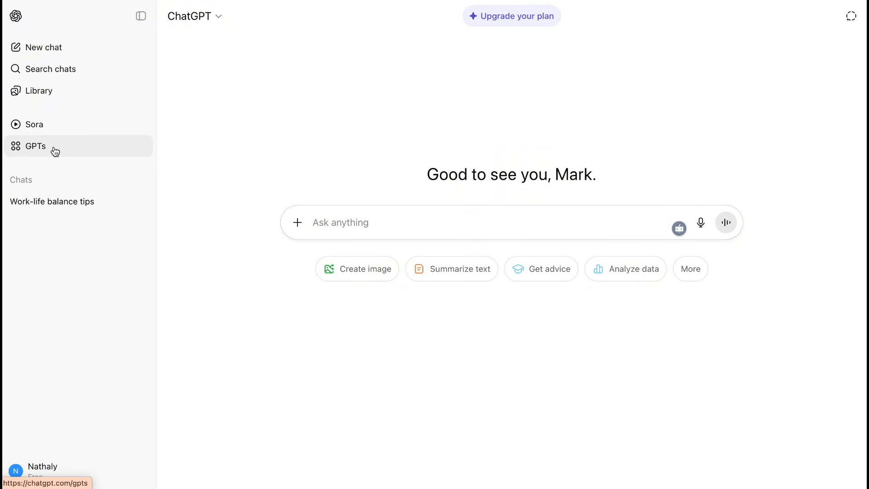
Browse the GPT store's Programming category, listing DesignerGPT, Website Generator and R Wizard.
left_click(35, 145)
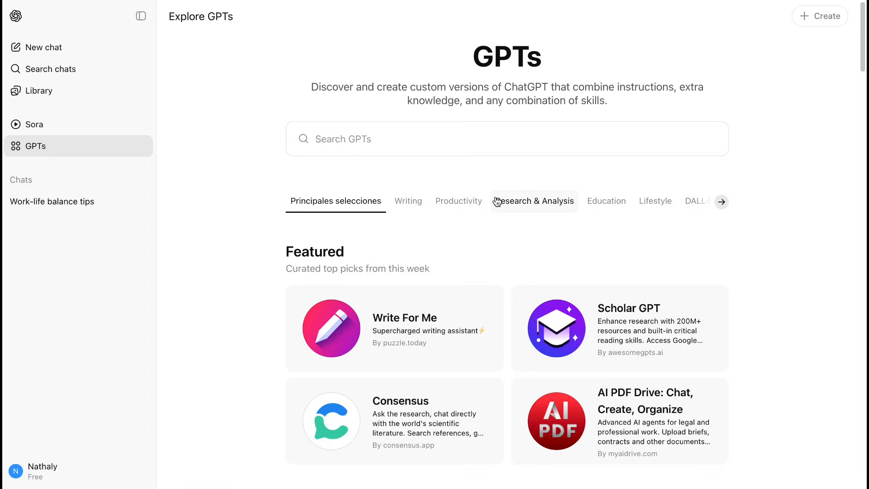
left_click(721, 201)
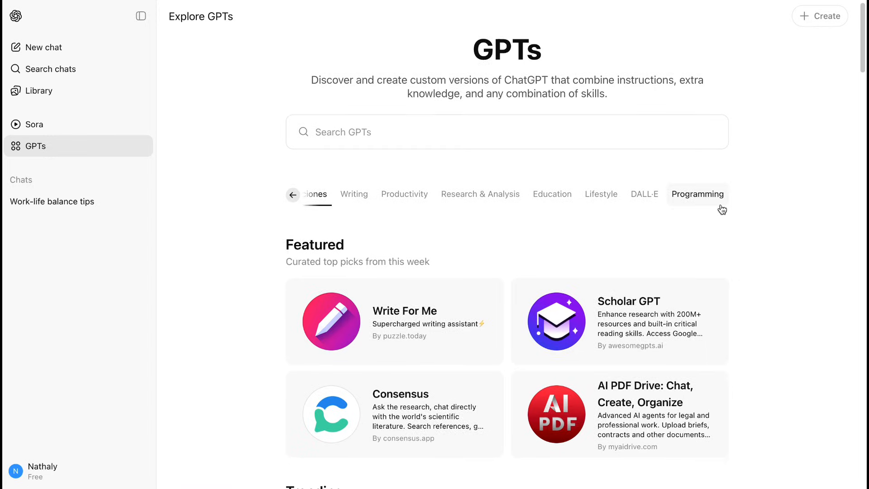
left_click(697, 194)
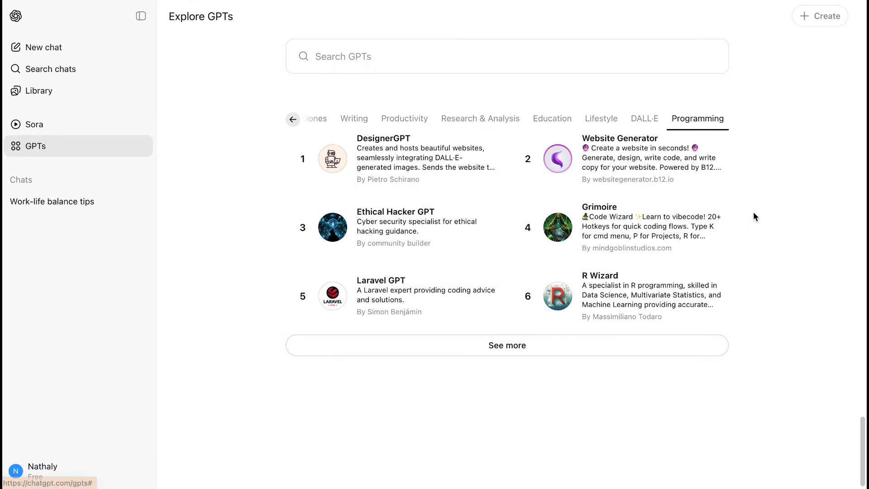
scroll("down", 3)
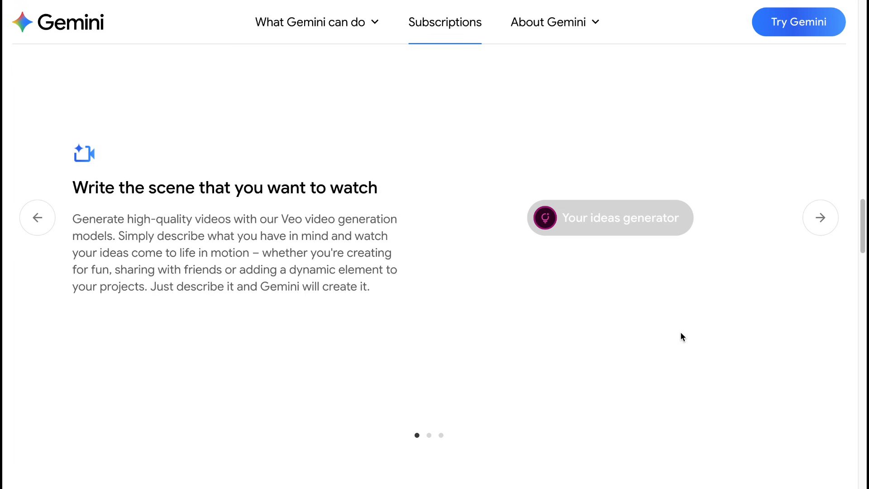
Scroll the Gemini subscriptions page past the Google AI Pro free-trial banner to the FAQ.
scroll("down", 3)
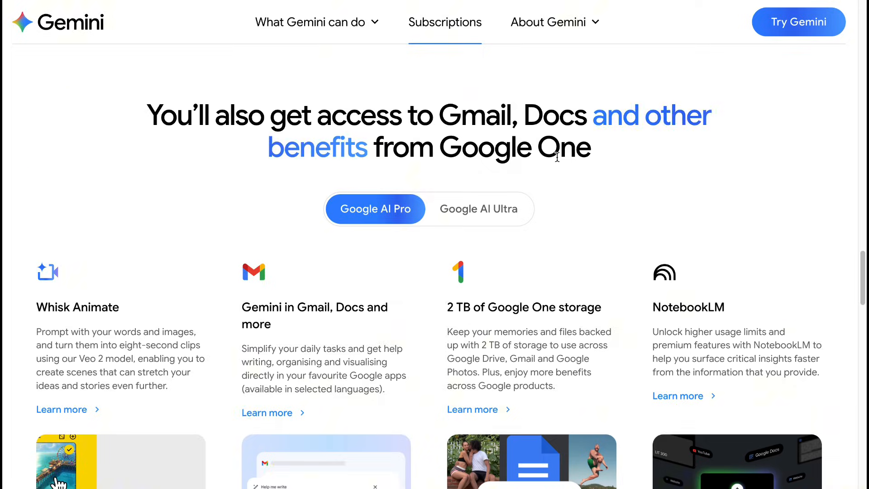
scroll("down", 3)
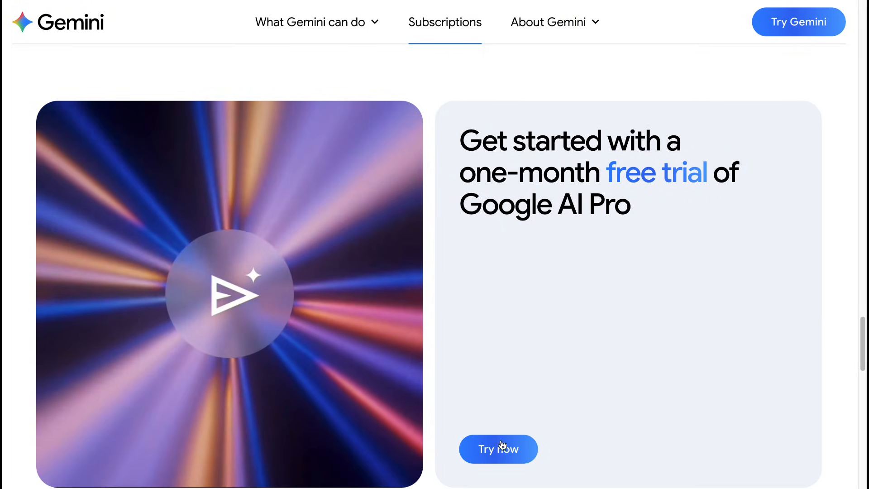
scroll("down", 3)
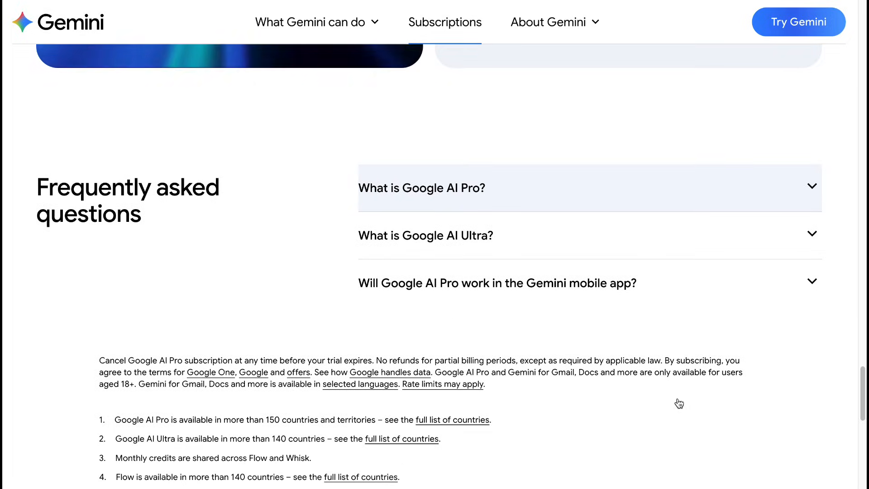